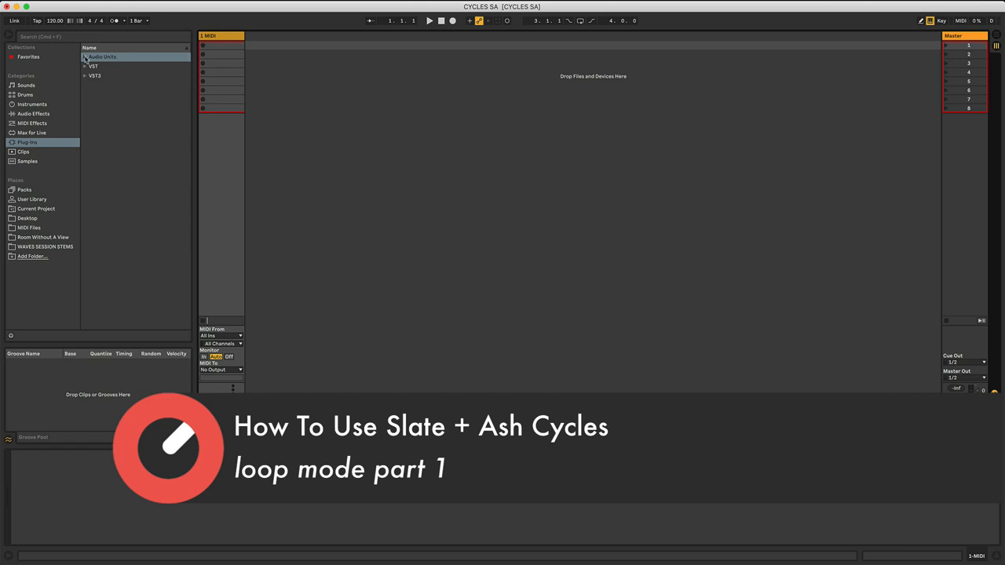
Step: Expand Audio Units and then Native Instruments in the plug-in browser to reveal Kontakt
{"action": "left_click", "coordinate": [85, 57]}
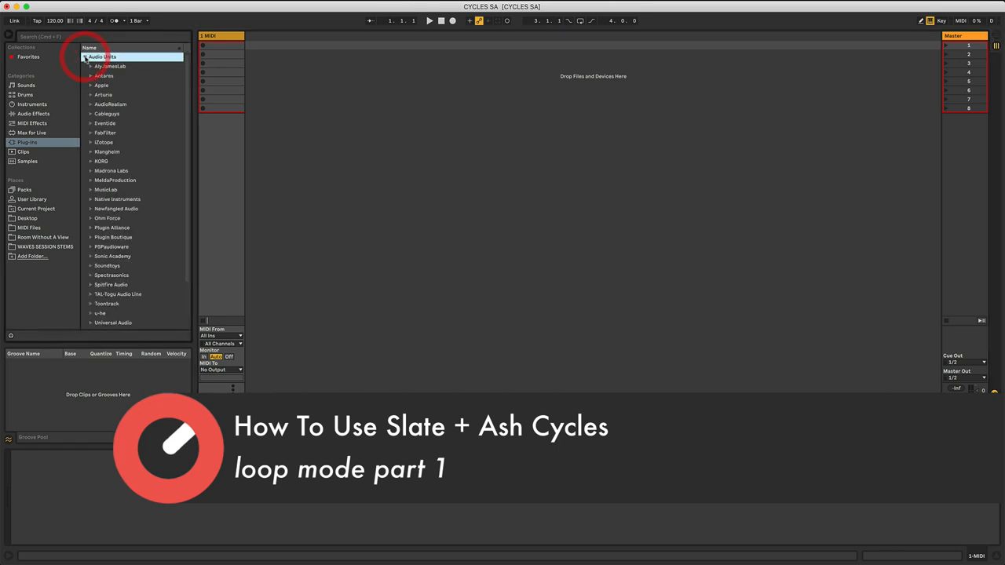
{"action": "left_click", "coordinate": [102, 57]}
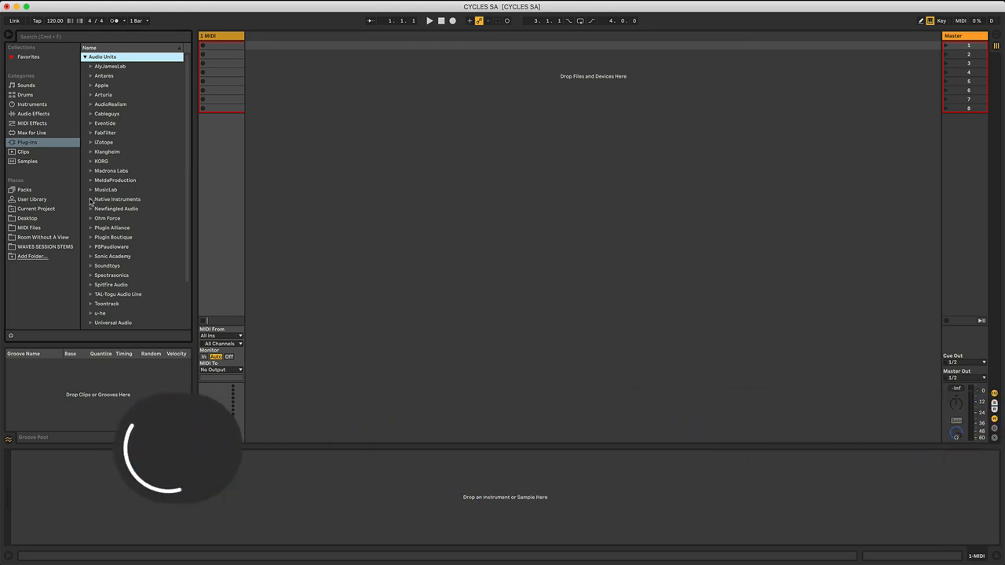
{"action": "left_click", "coordinate": [118, 198]}
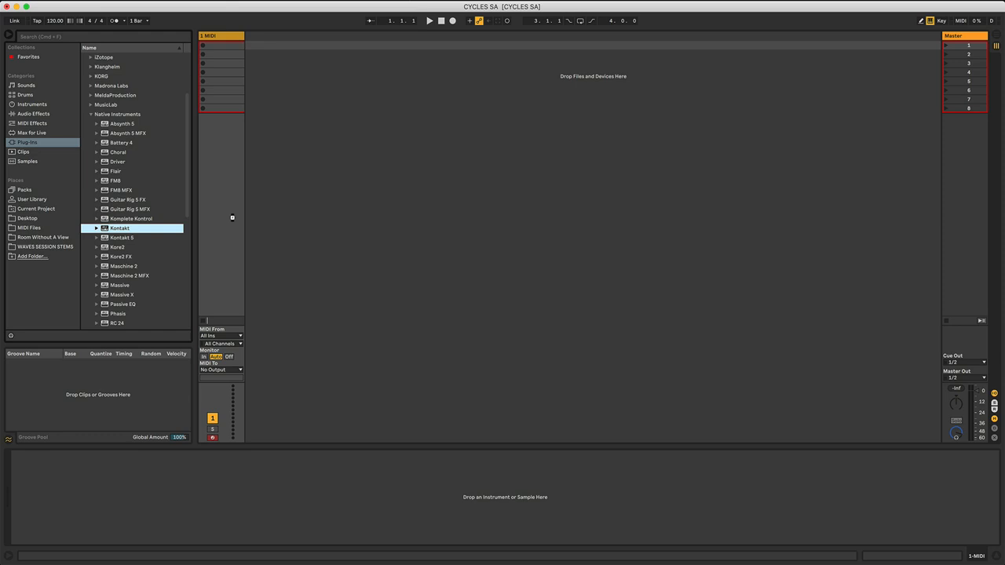
Step: Load Kontakt on the MIDI track and browse to CYCLES > Loops > 01 Machine Drums
{"action": "double_click", "coordinate": [119, 227]}
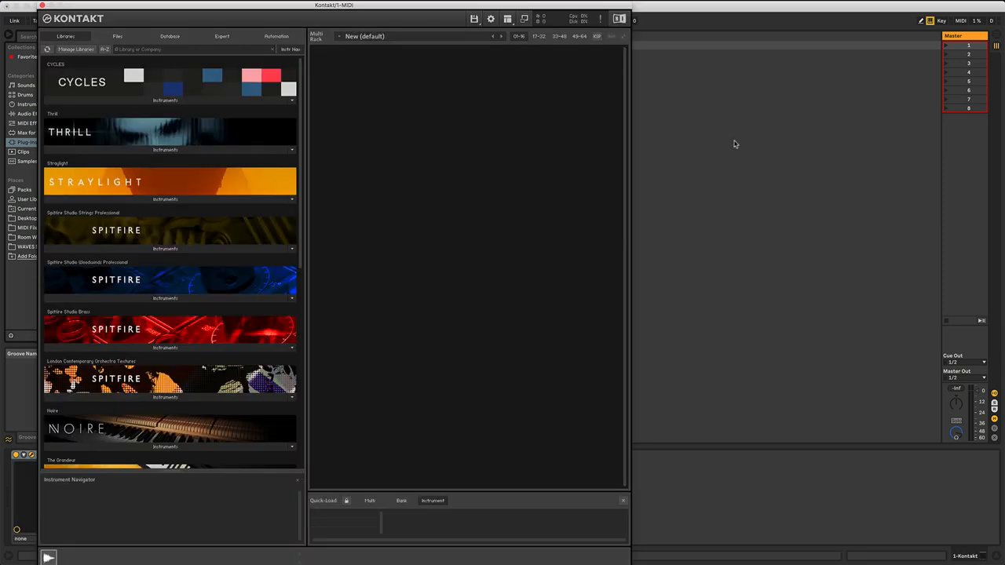
{"action": "mouse_move", "coordinate": [112, 116]}
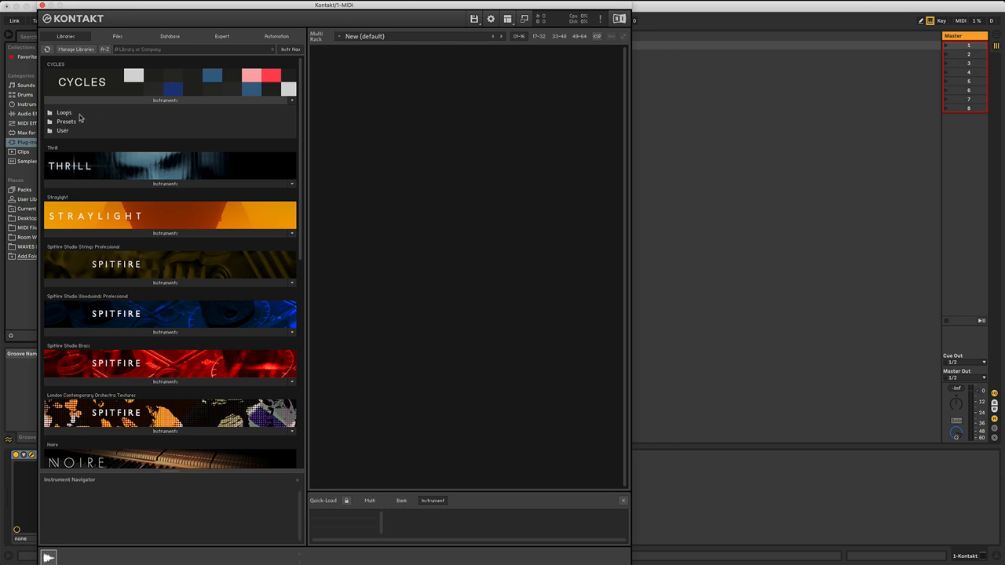
{"action": "mouse_move", "coordinate": [77, 134]}
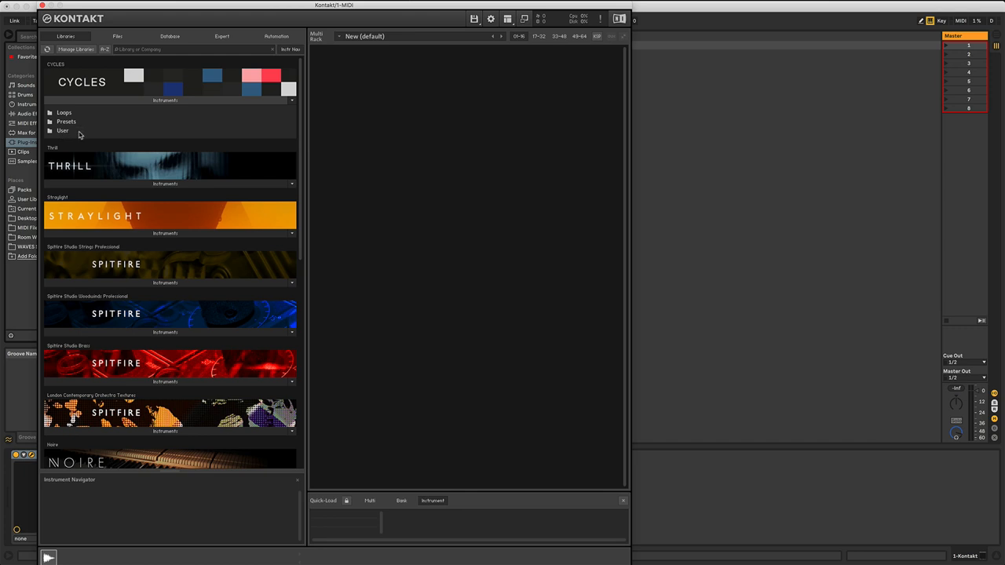
{"action": "mouse_move", "coordinate": [53, 114]}
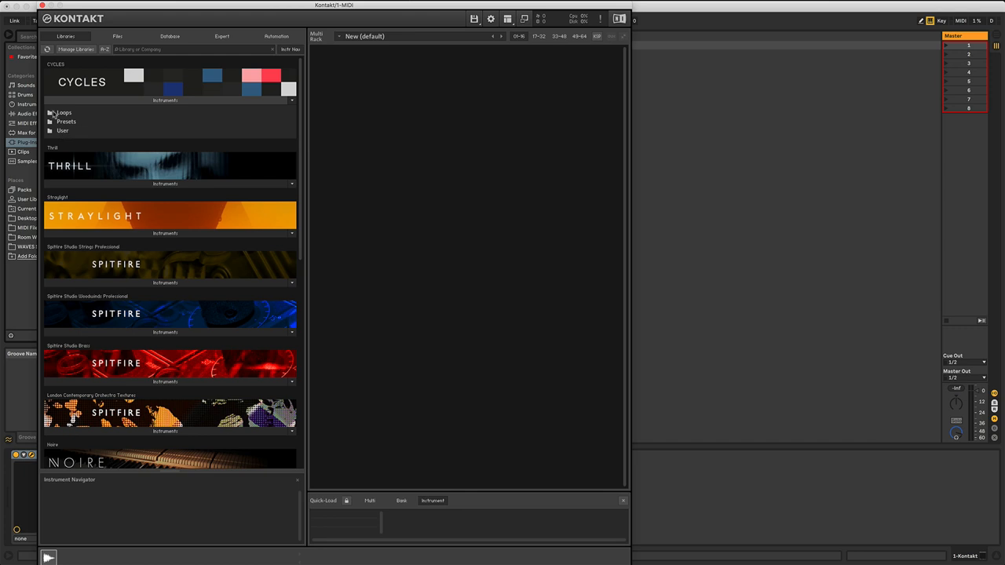
{"action": "left_click", "coordinate": [51, 112]}
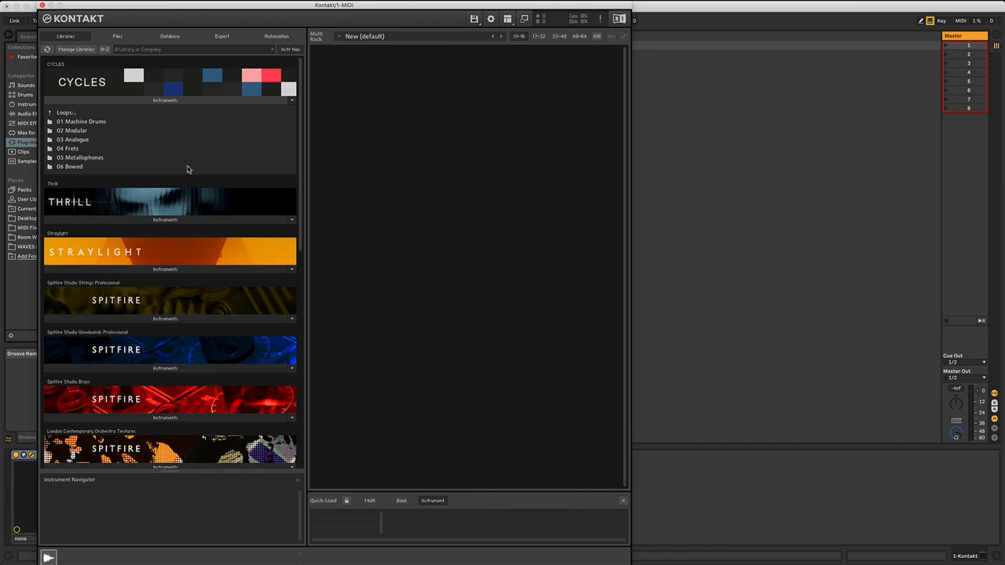
{"action": "mouse_move", "coordinate": [85, 172]}
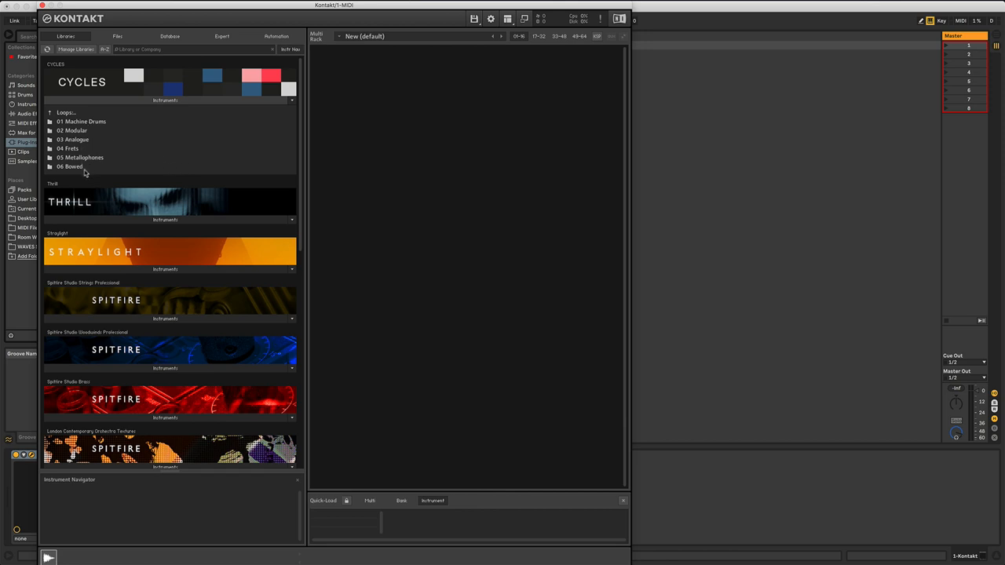
{"action": "mouse_move", "coordinate": [83, 170]}
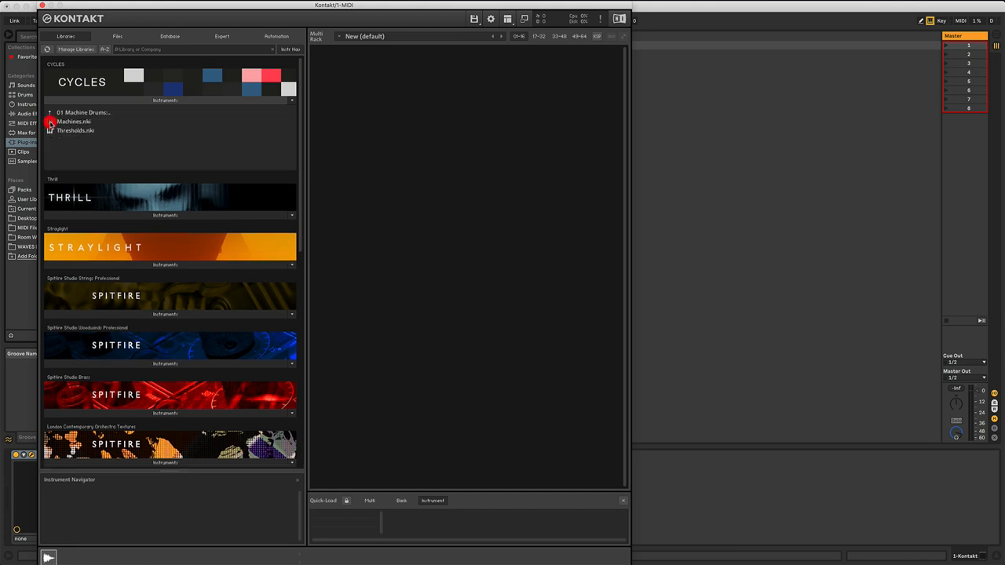
{"action": "scroll", "scroll_direction": "down", "scroll_amount": 3}
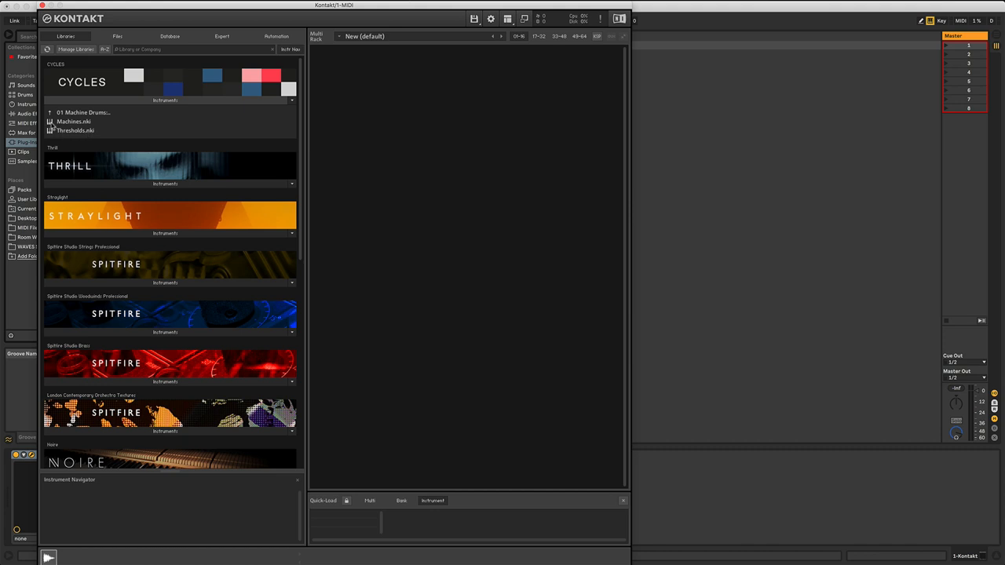
Step: Load Machines.nki from the Machine Drums folder into Kontakt
{"action": "double_click", "coordinate": [74, 122]}
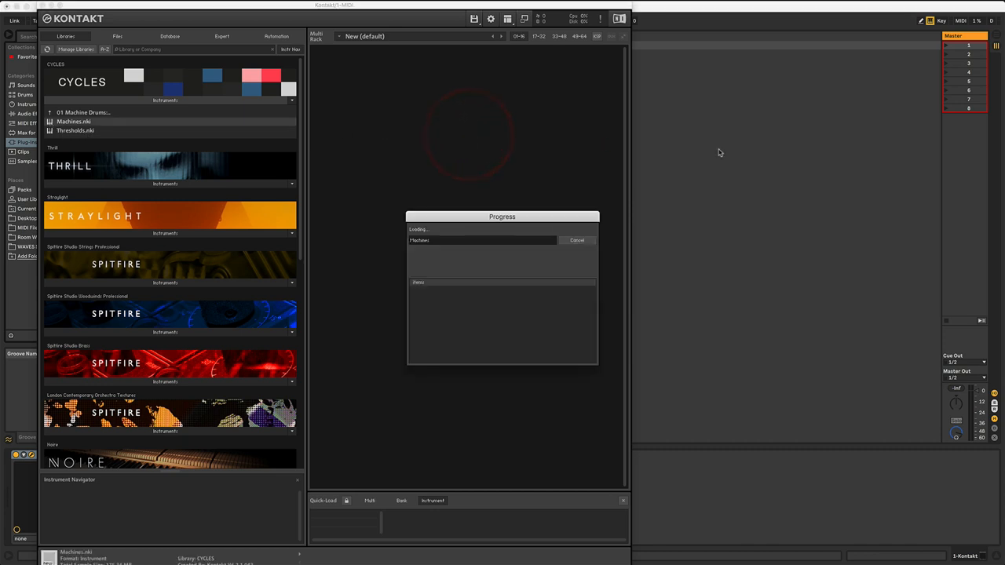
{"action": "mouse_move", "coordinate": [783, 158]}
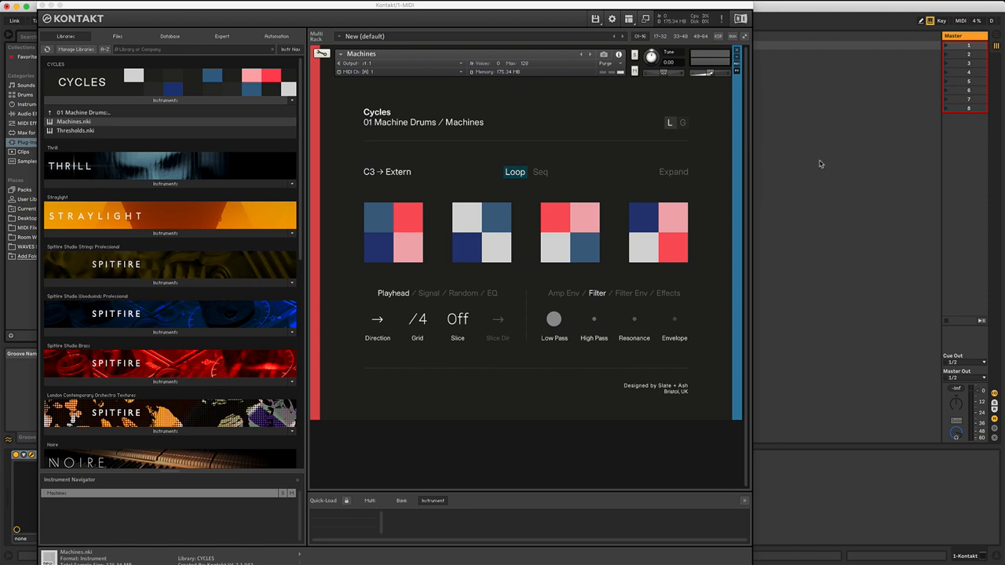
{"action": "mouse_move", "coordinate": [595, 164]}
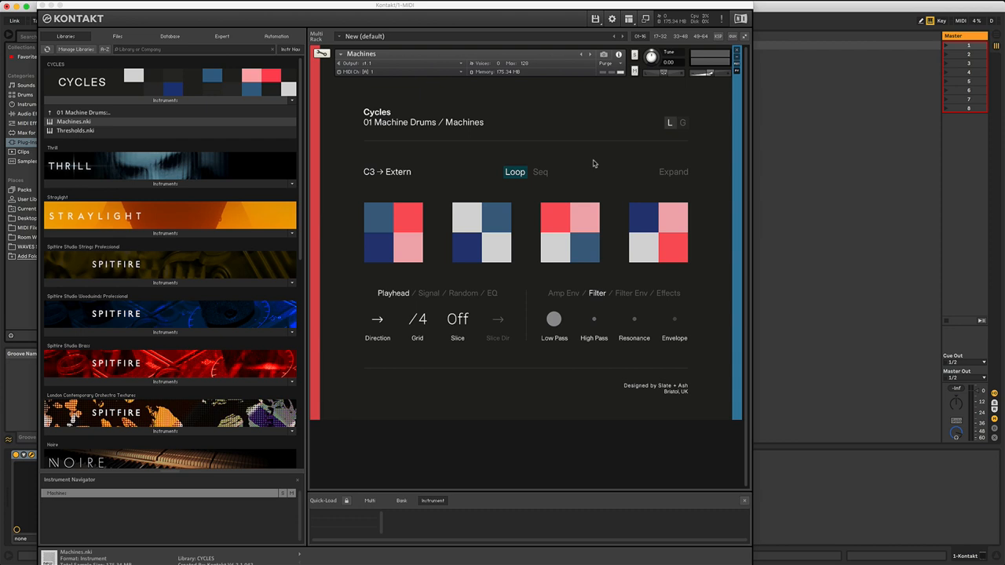
{"action": "mouse_move", "coordinate": [350, 93]}
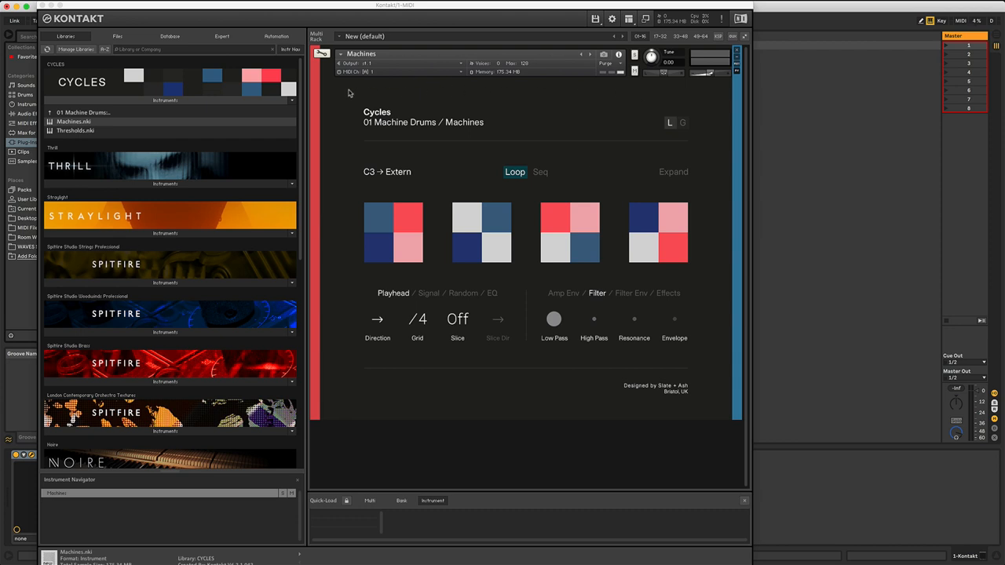
{"action": "mouse_move", "coordinate": [374, 351]}
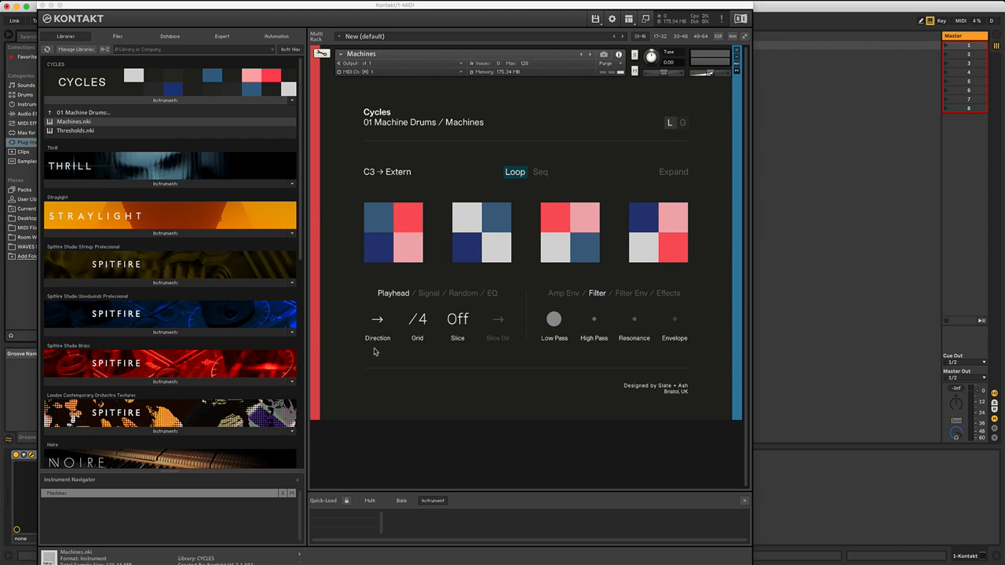
{"action": "mouse_move", "coordinate": [381, 274]}
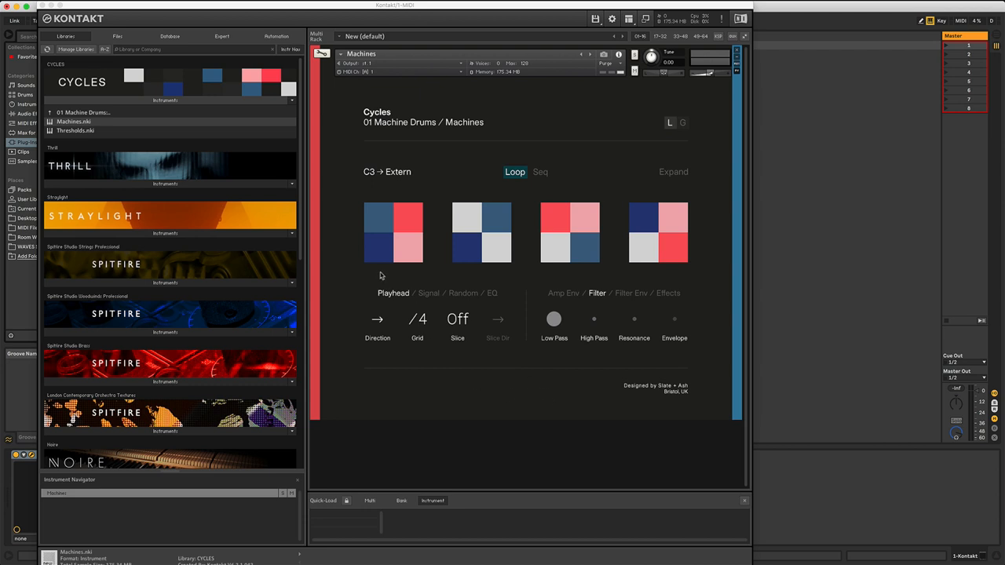
{"action": "mouse_move", "coordinate": [576, 130]}
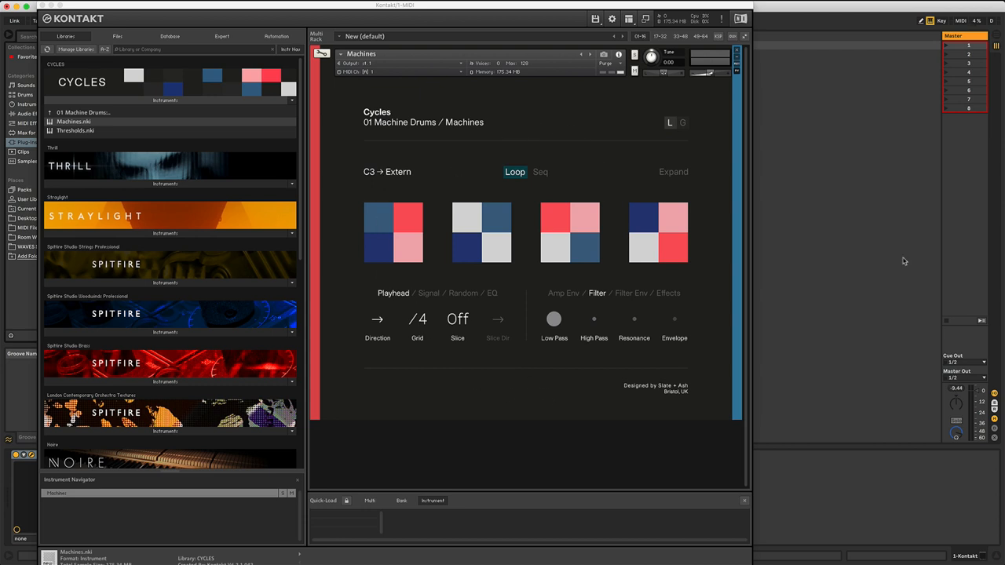
{"action": "mouse_move", "coordinate": [417, 101]}
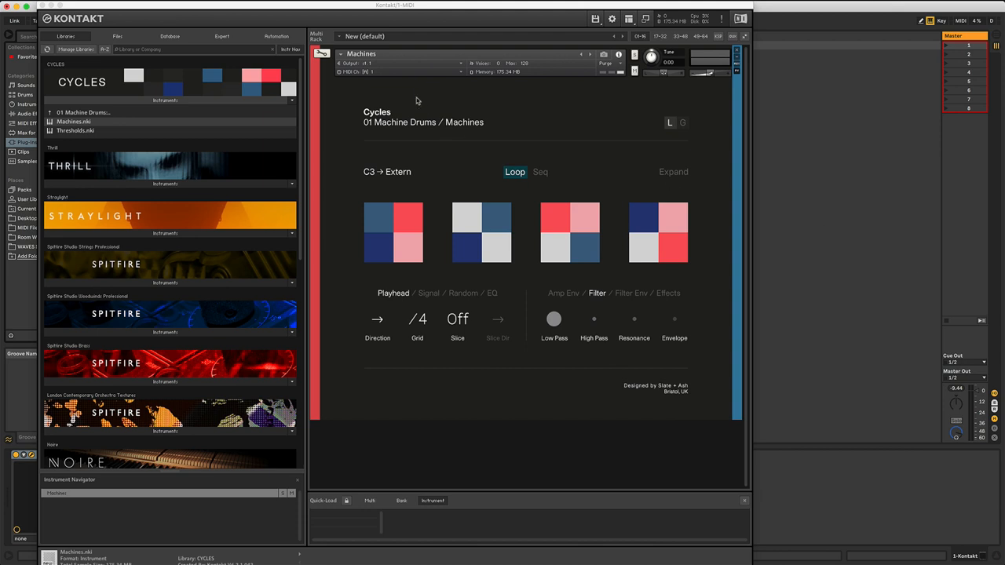
{"action": "mouse_move", "coordinate": [356, 66]}
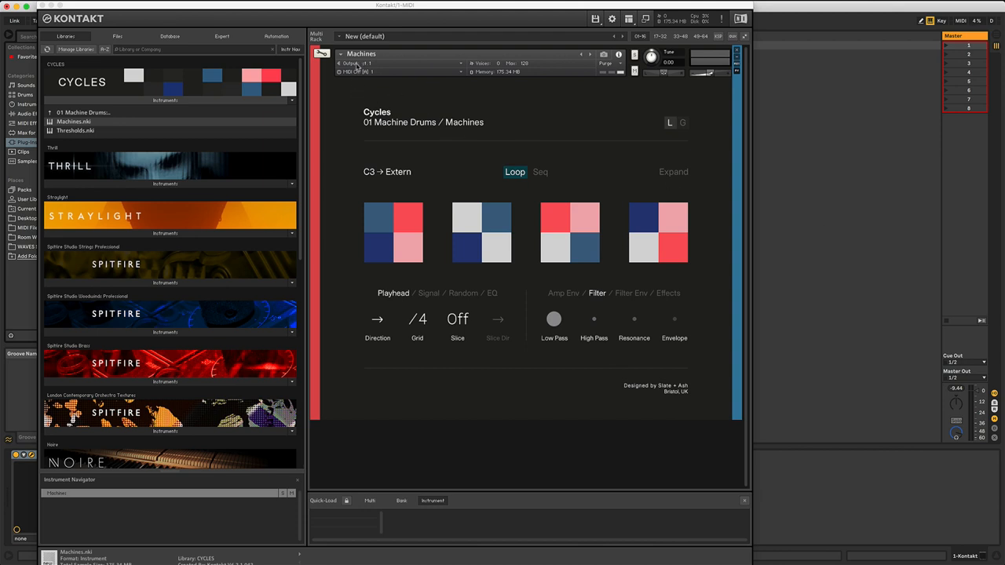
{"action": "mouse_move", "coordinate": [611, 67]}
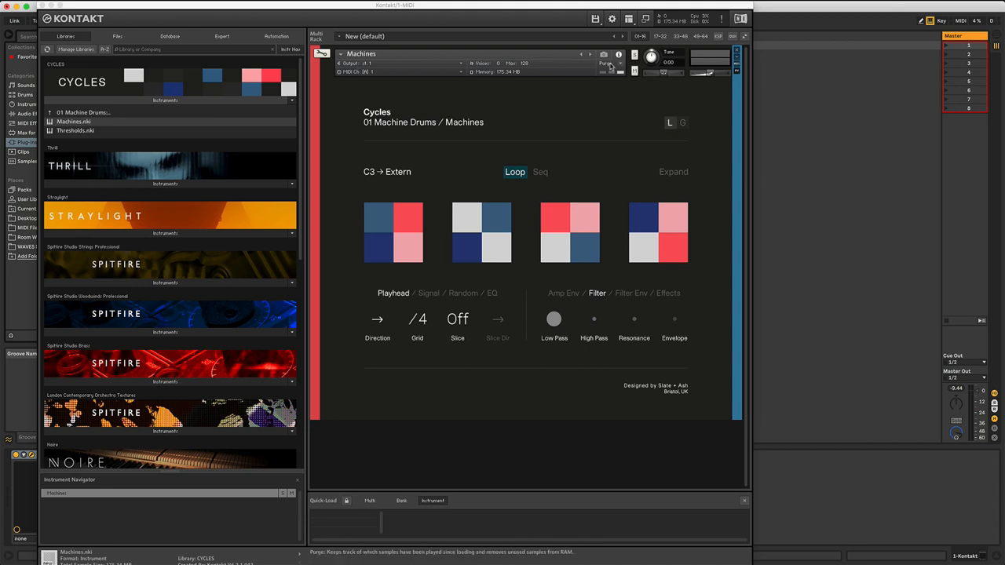
{"action": "mouse_move", "coordinate": [436, 77]}
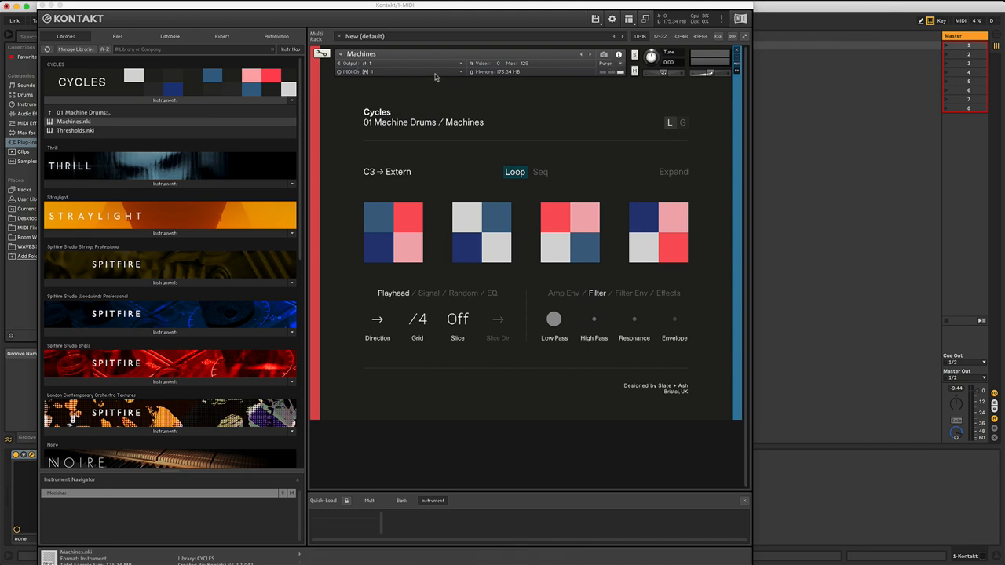
{"action": "mouse_move", "coordinate": [369, 63]}
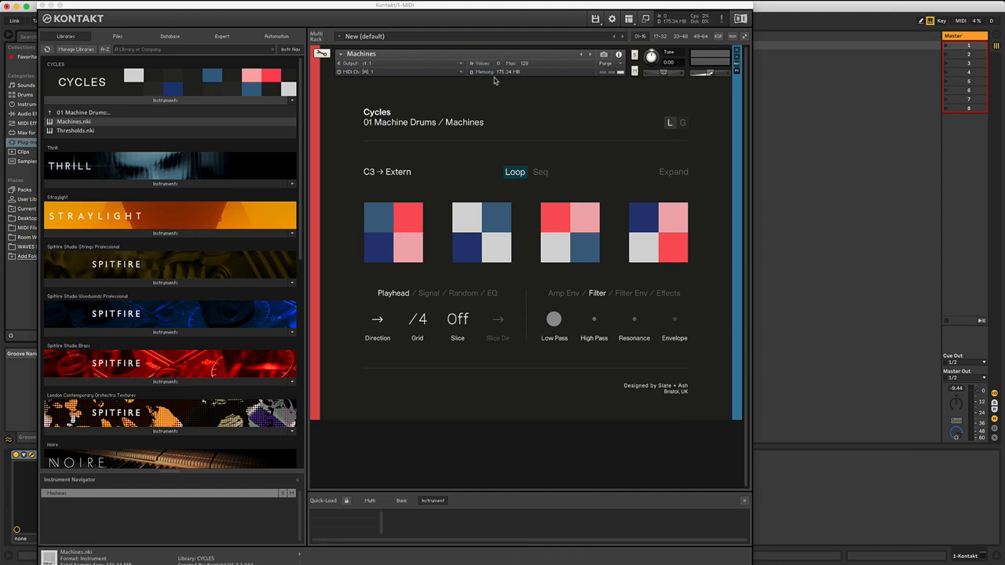
{"action": "mouse_move", "coordinate": [551, 110]}
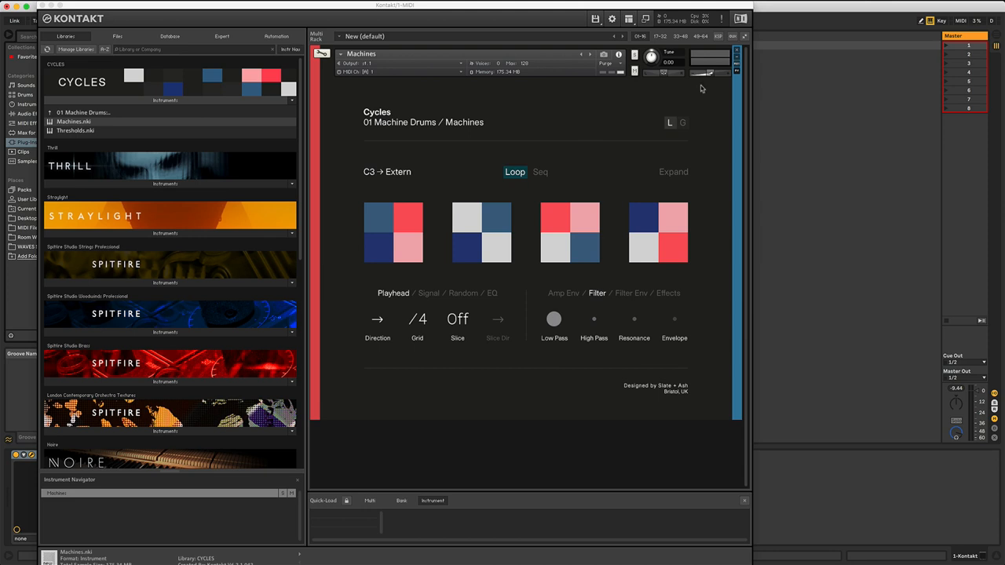
{"action": "mouse_move", "coordinate": [356, 94]}
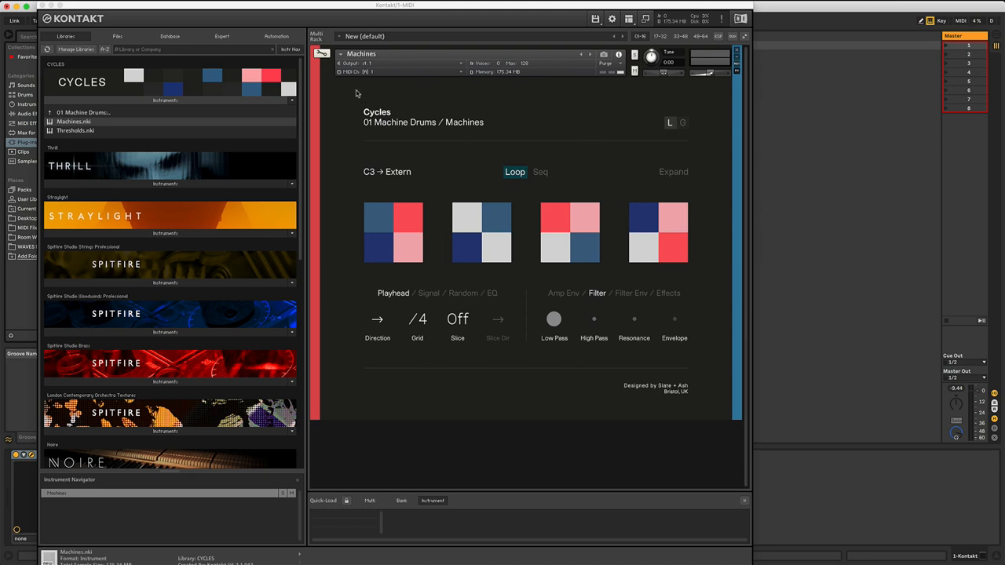
{"action": "mouse_move", "coordinate": [435, 129]}
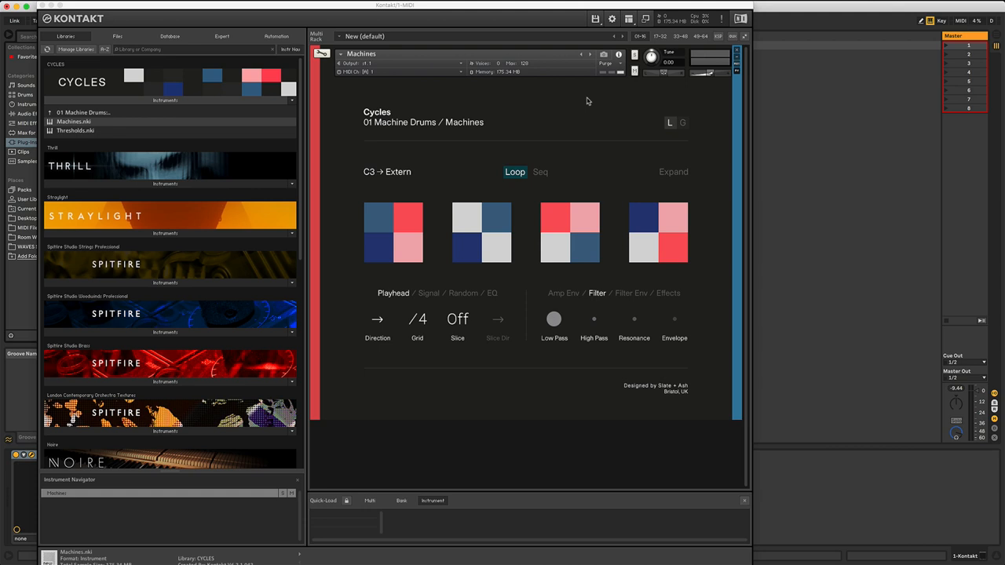
{"action": "mouse_move", "coordinate": [585, 92]}
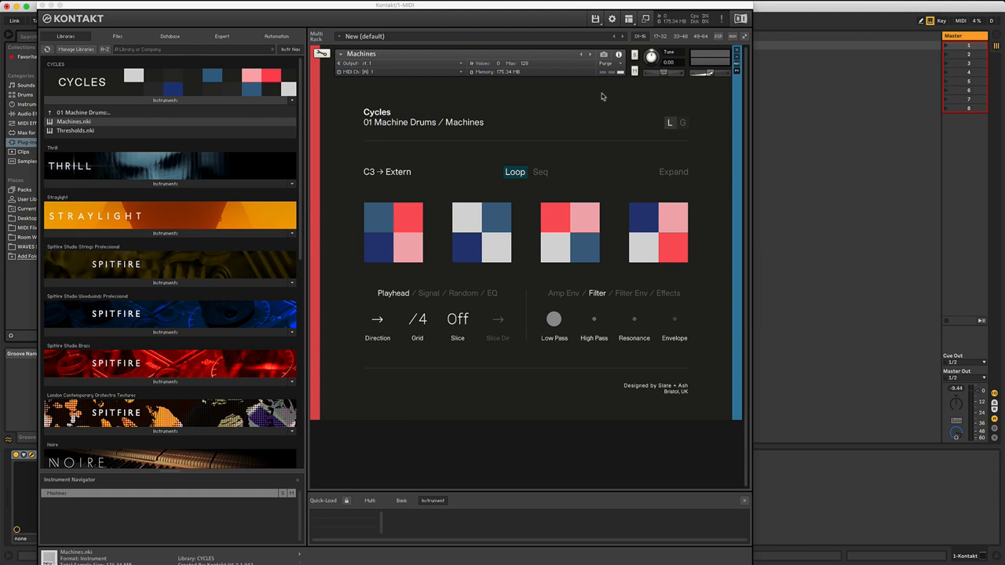
{"action": "mouse_move", "coordinate": [603, 96]}
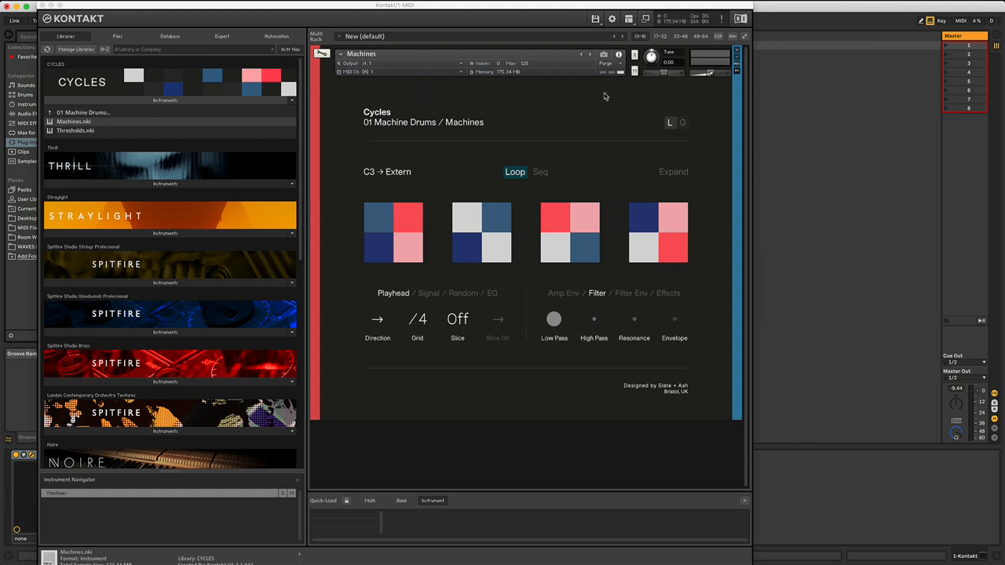
{"action": "mouse_move", "coordinate": [623, 128]}
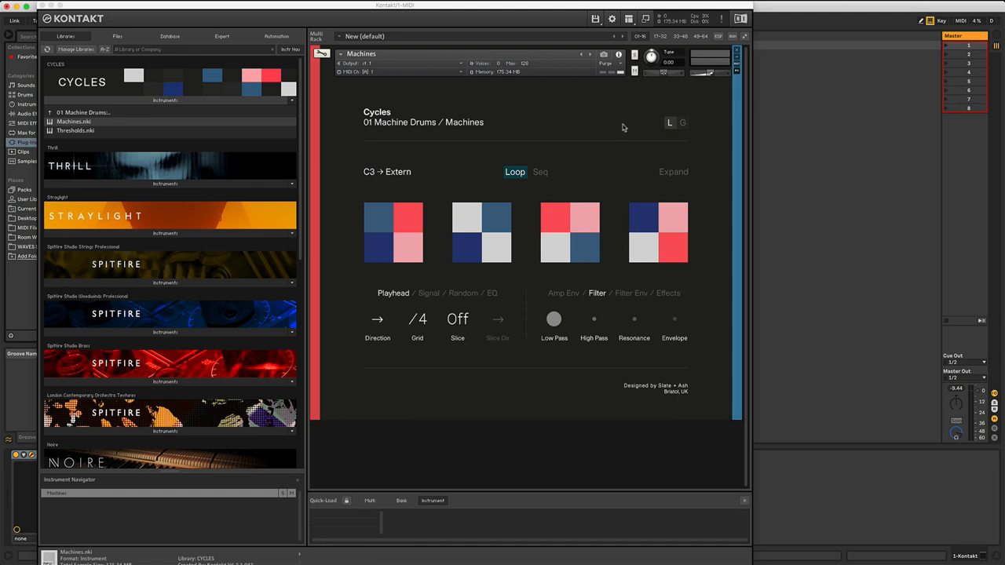
{"action": "mouse_move", "coordinate": [619, 124]}
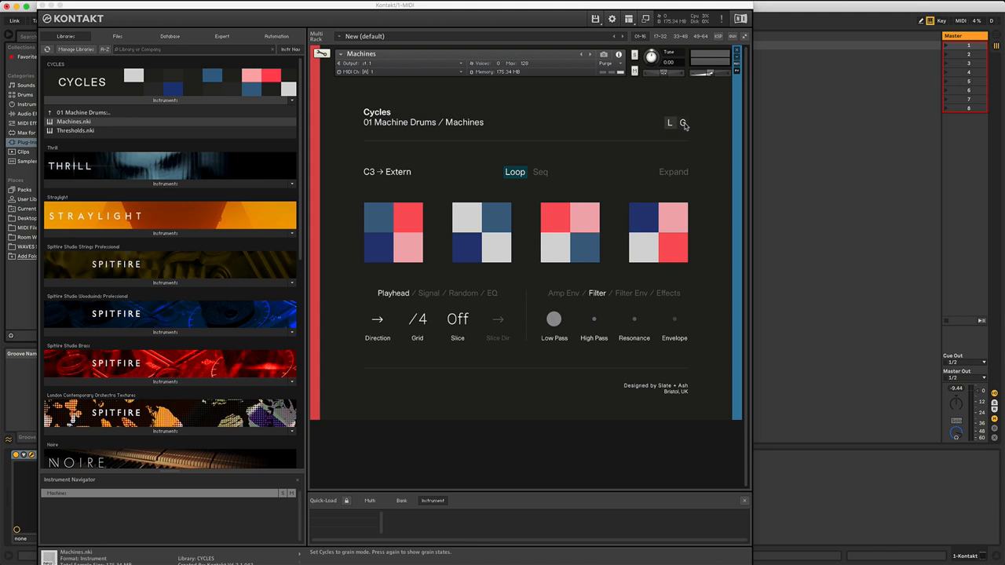
{"action": "mouse_move", "coordinate": [625, 123]}
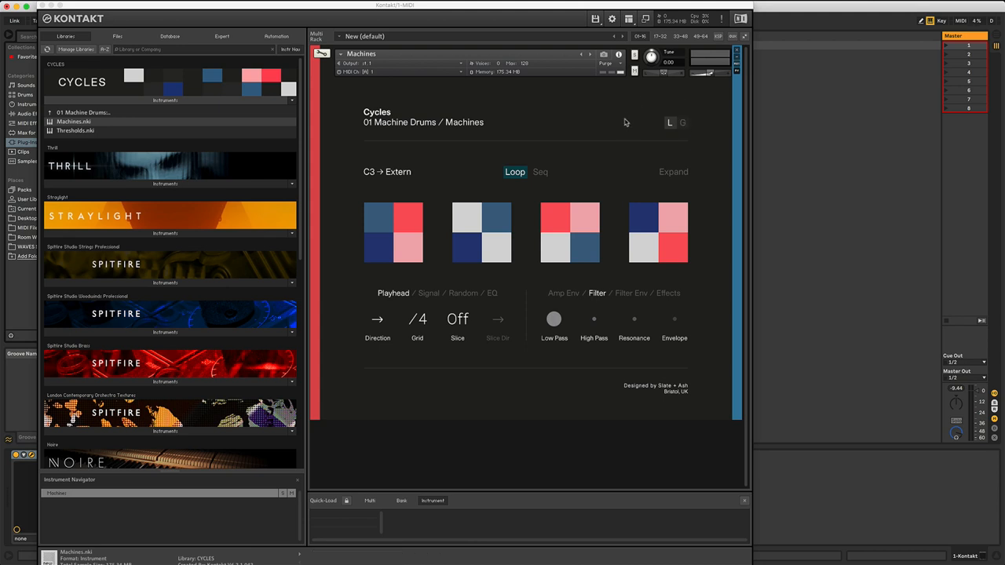
{"action": "mouse_move", "coordinate": [662, 128]}
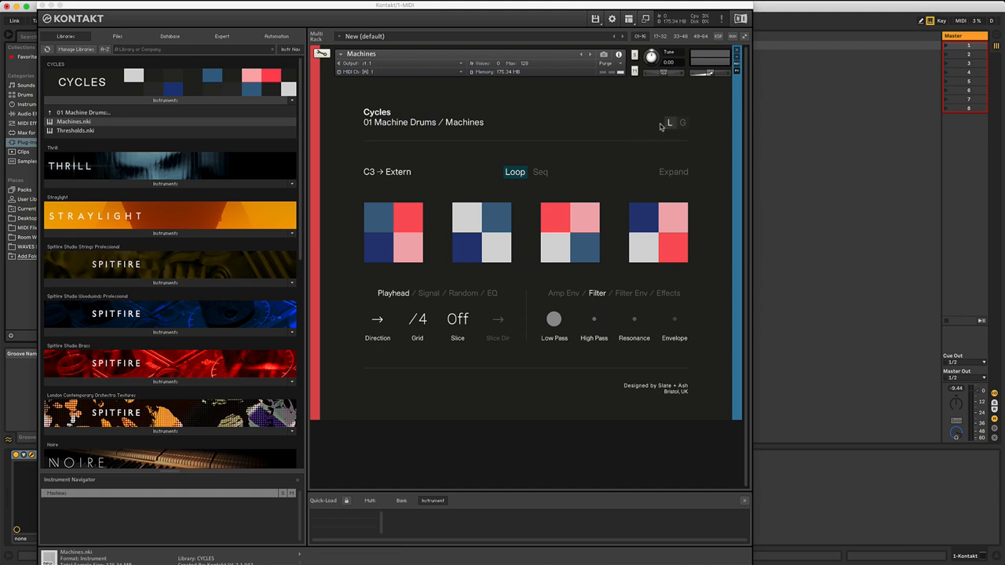
{"action": "mouse_move", "coordinate": [607, 120]}
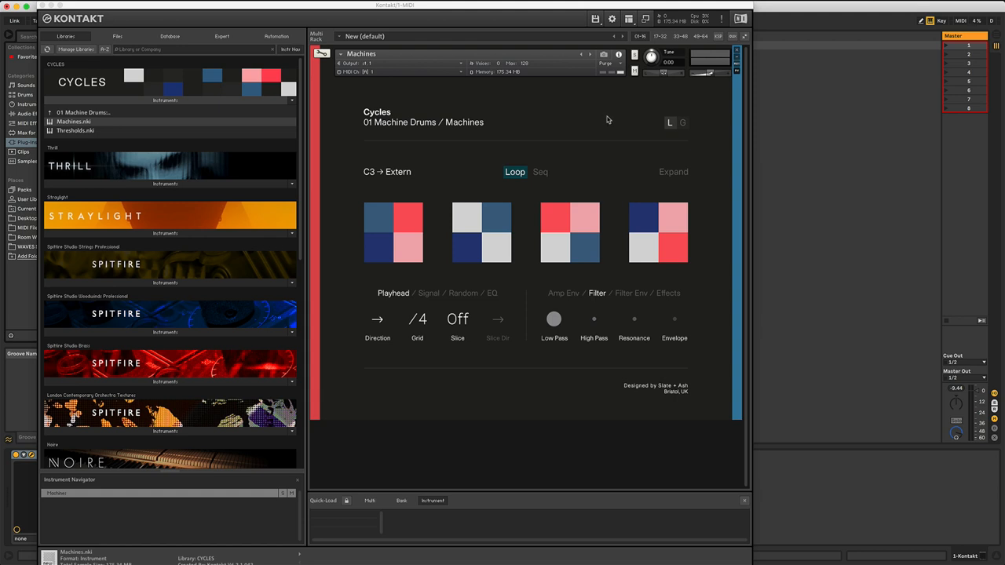
{"action": "mouse_move", "coordinate": [359, 125]}
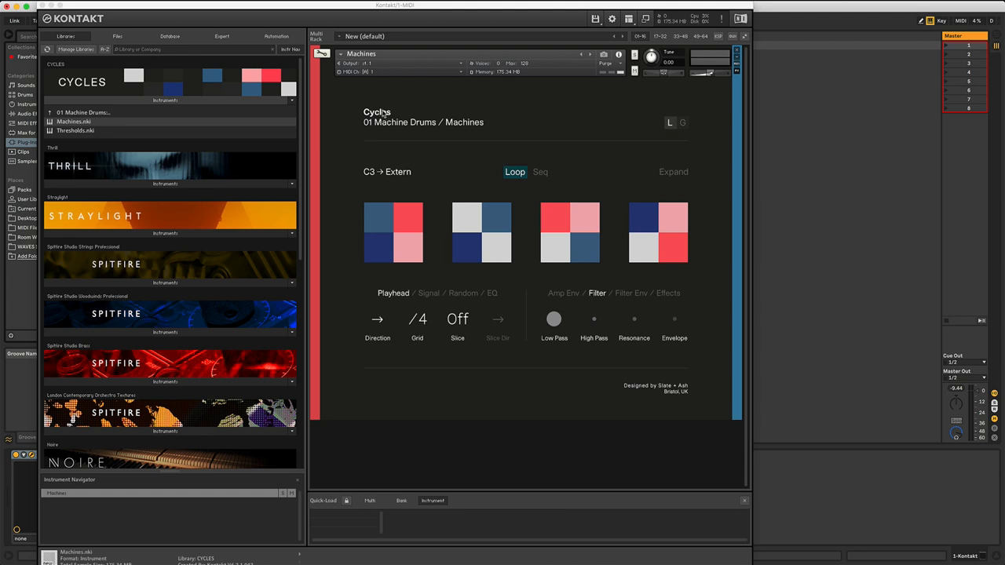
{"action": "mouse_move", "coordinate": [420, 134]}
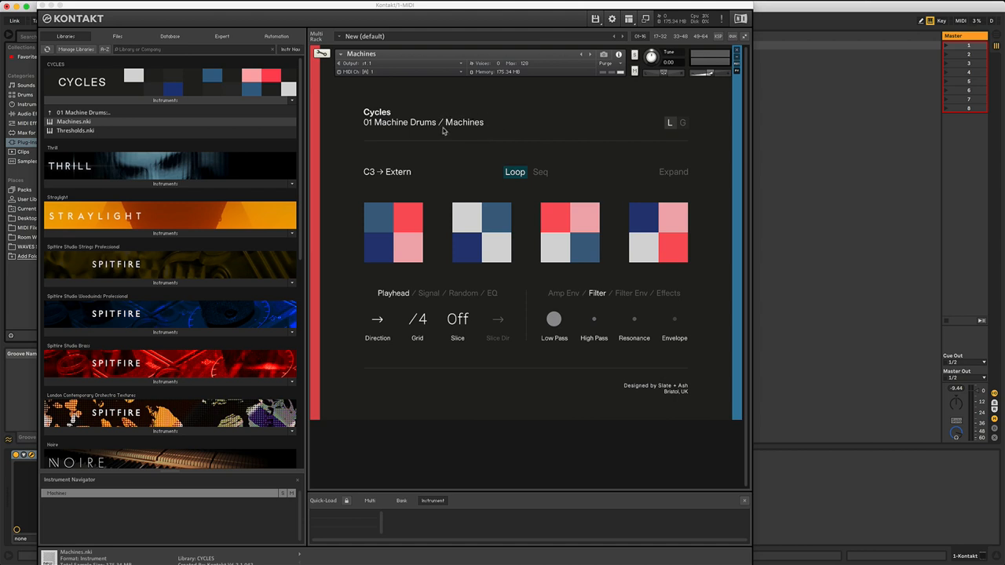
{"action": "mouse_move", "coordinate": [495, 132]}
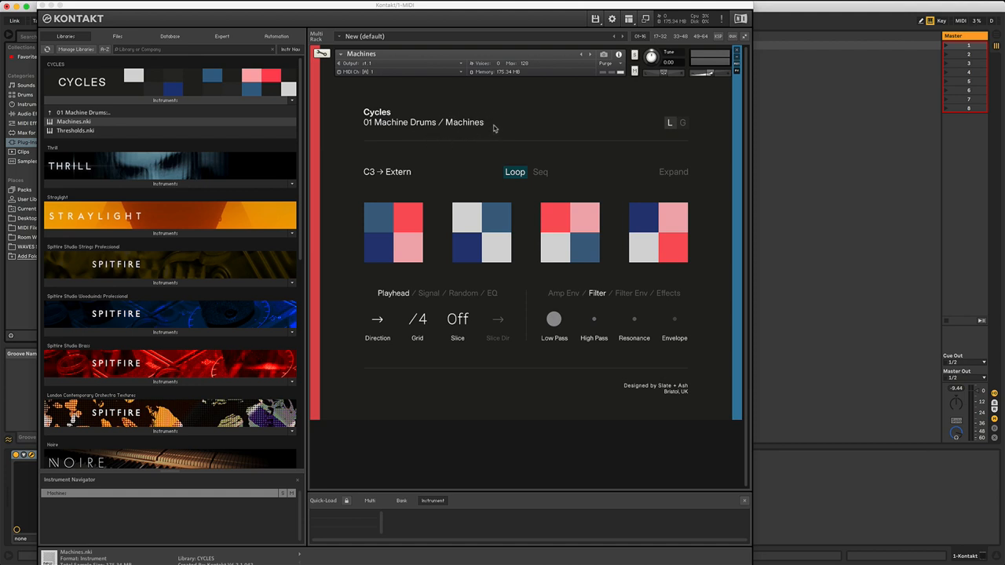
{"action": "mouse_move", "coordinate": [342, 244]}
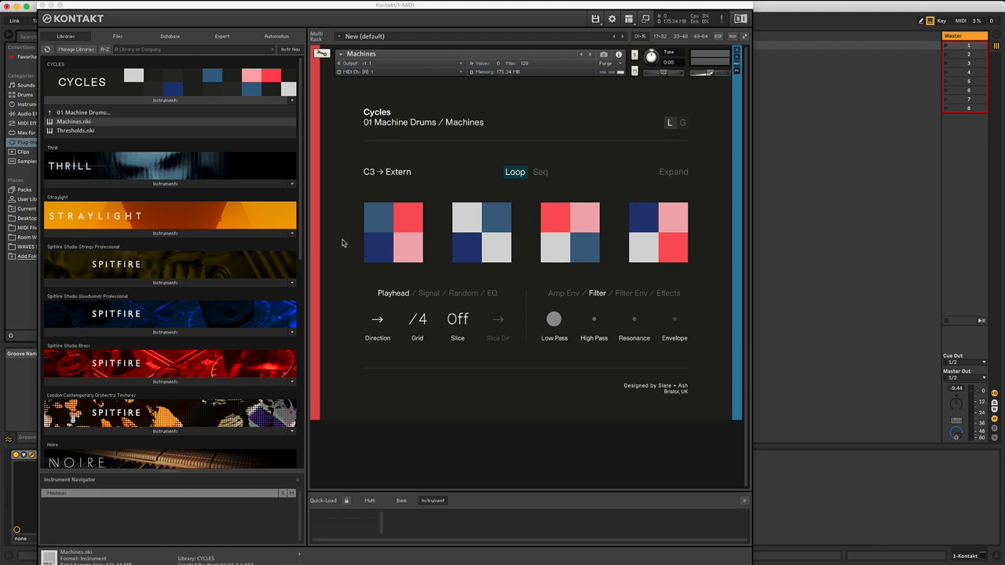
{"action": "mouse_move", "coordinate": [476, 156]}
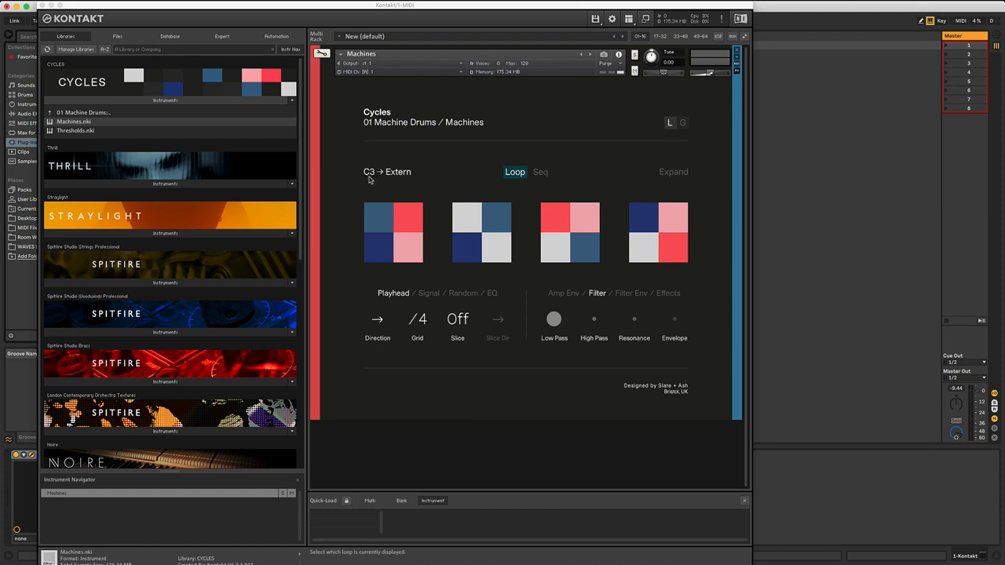
{"action": "mouse_move", "coordinate": [416, 180]}
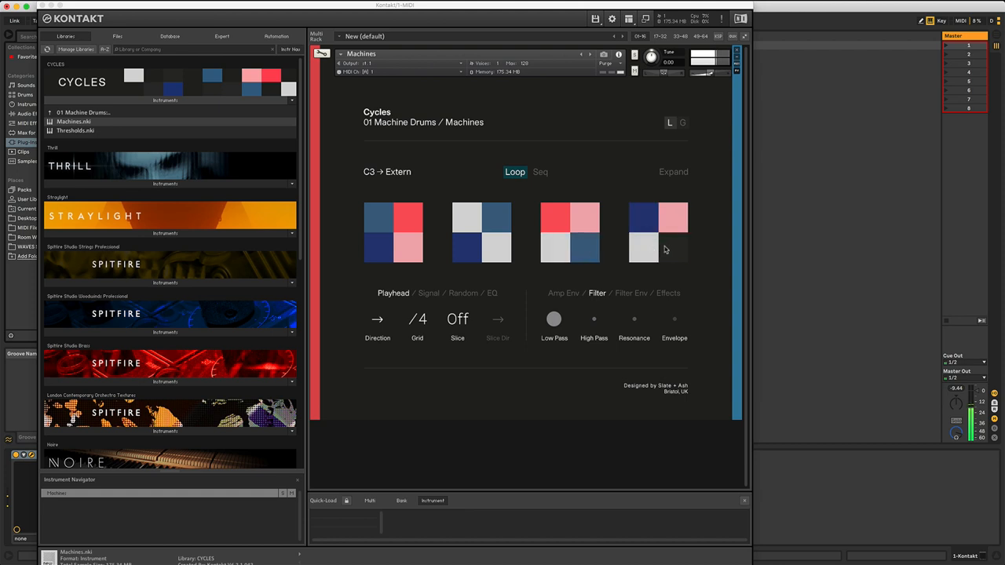
Step: Delete a slice in the fourth pattern while the Extern loop plays
{"action": "left_click", "coordinate": [673, 249]}
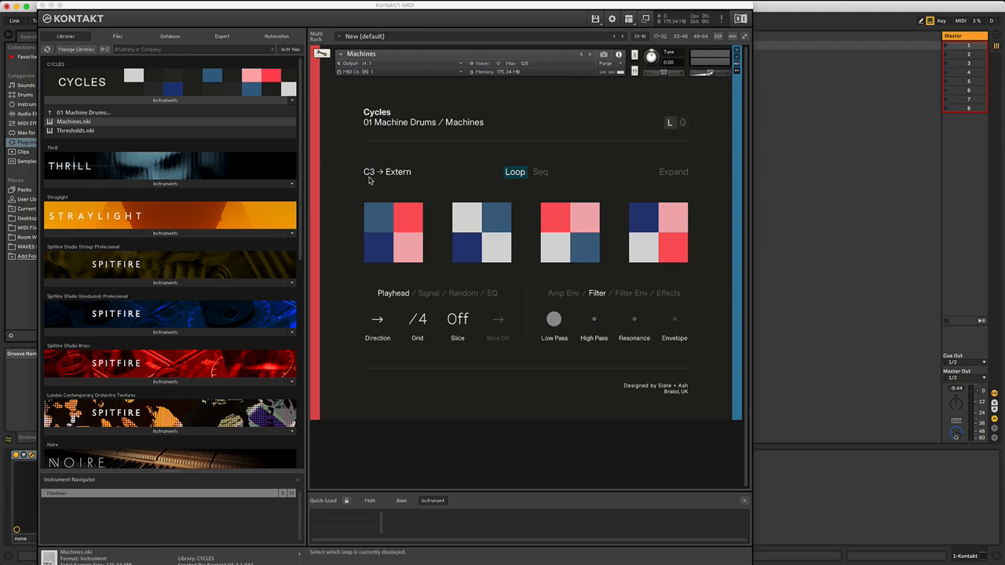
{"action": "mouse_move", "coordinate": [394, 181]}
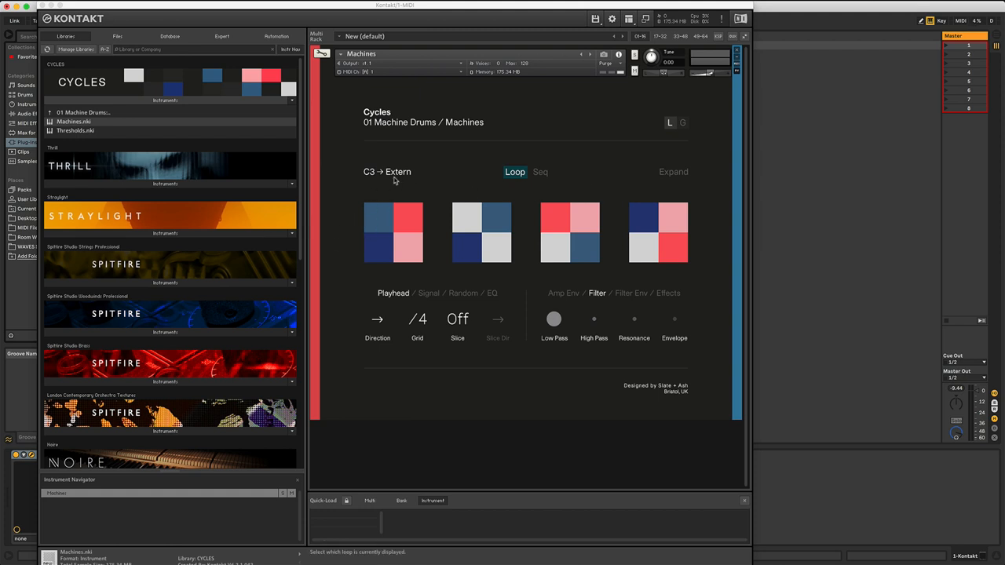
{"action": "mouse_move", "coordinate": [394, 182]}
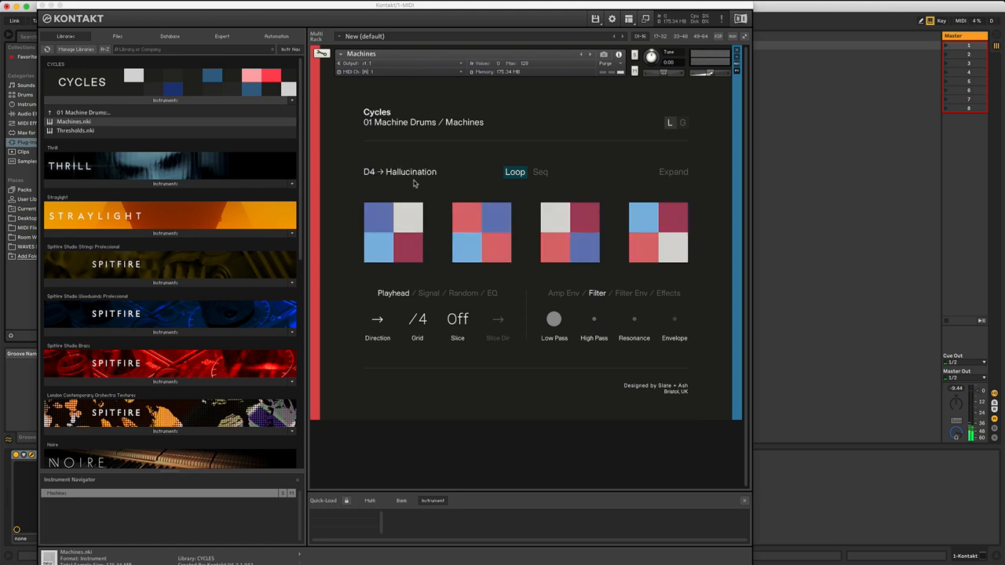
{"action": "mouse_move", "coordinate": [395, 175]}
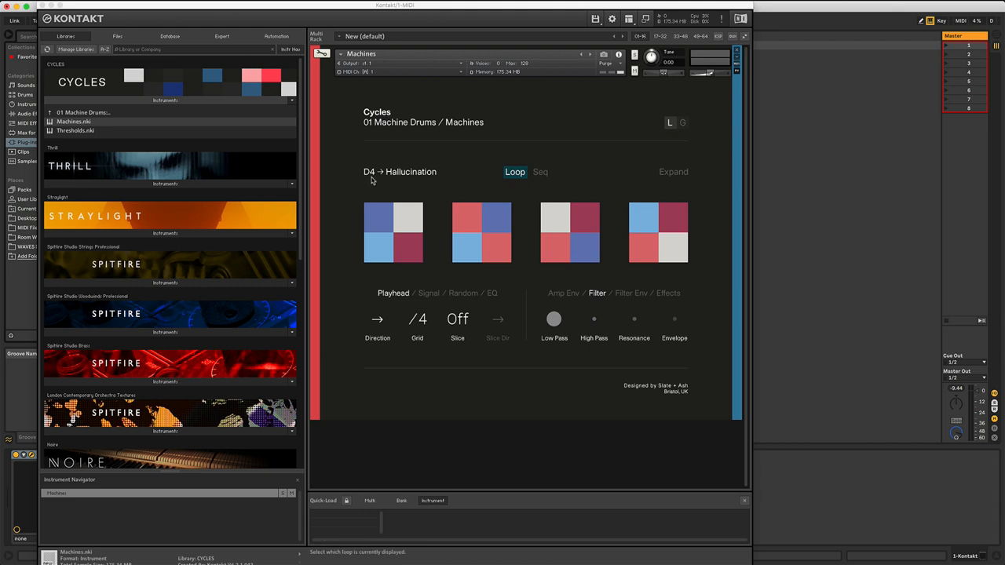
{"action": "mouse_move", "coordinate": [404, 178]}
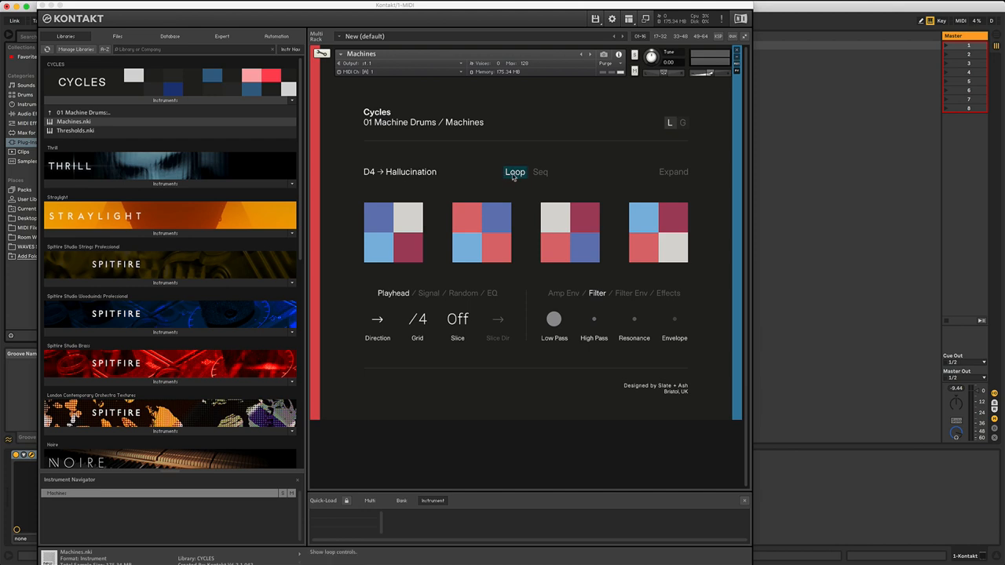
{"action": "mouse_move", "coordinate": [539, 175]}
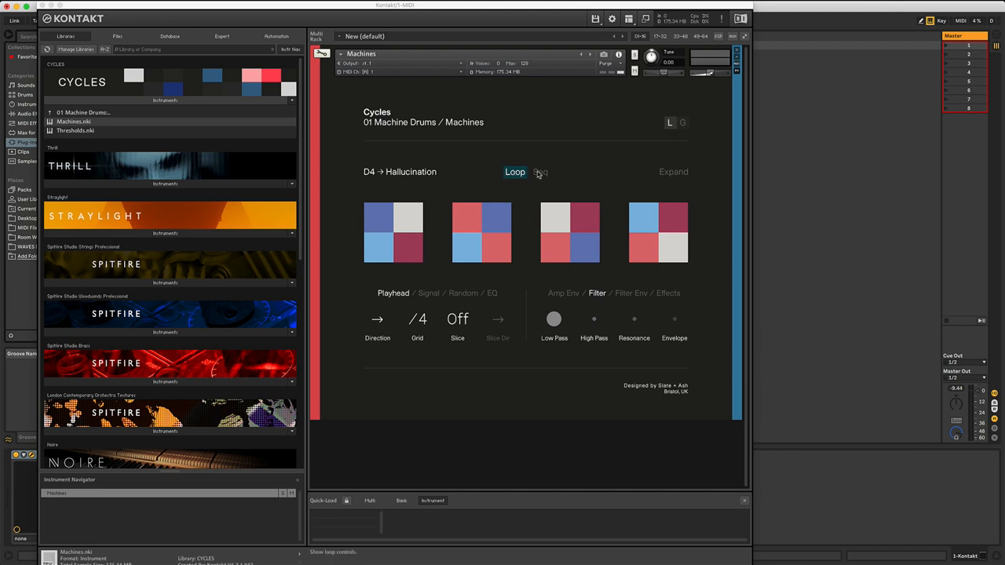
{"action": "mouse_move", "coordinate": [583, 180]}
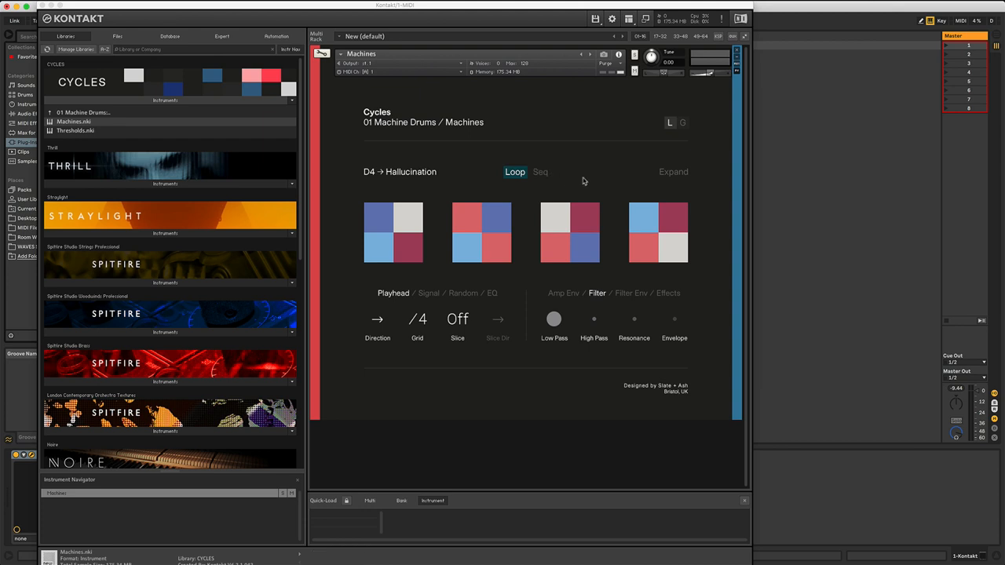
{"action": "mouse_move", "coordinate": [540, 172]}
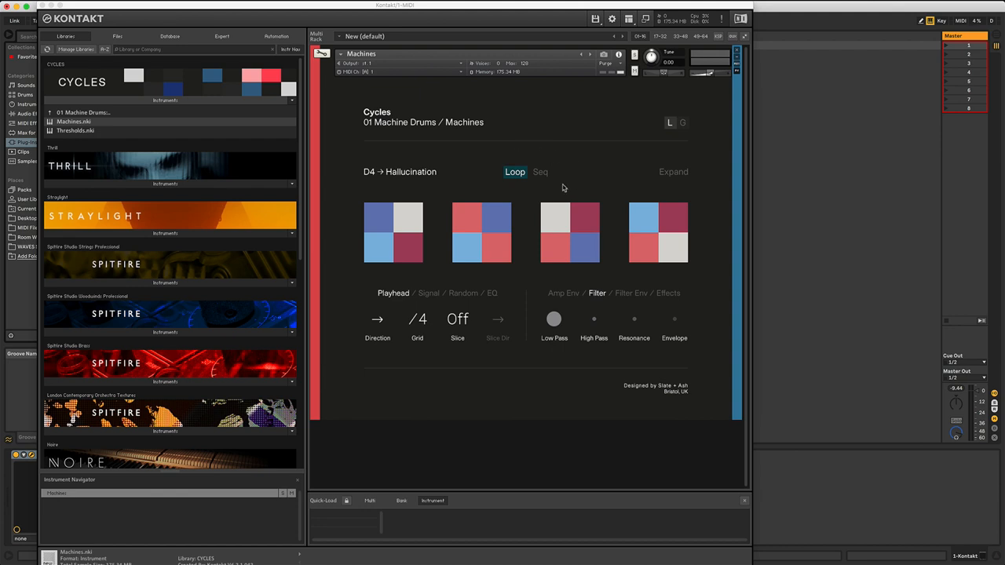
{"action": "mouse_move", "coordinate": [565, 188]}
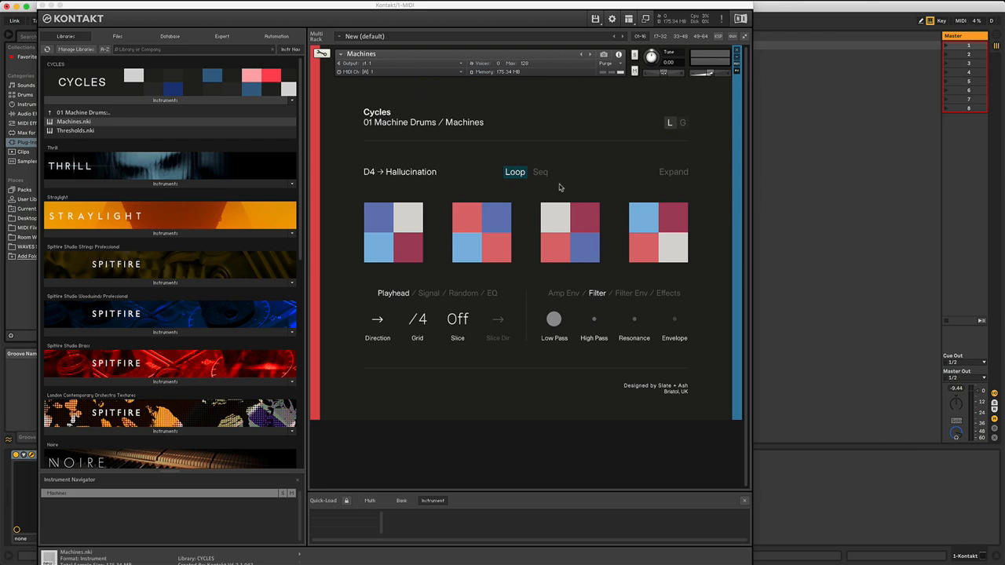
{"action": "mouse_move", "coordinate": [561, 188]}
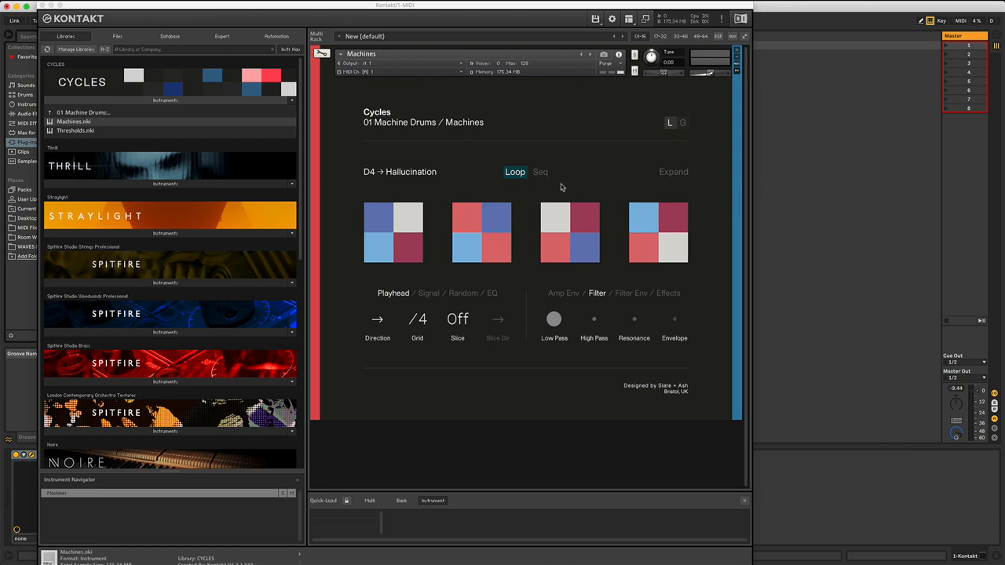
{"action": "mouse_move", "coordinate": [673, 172]}
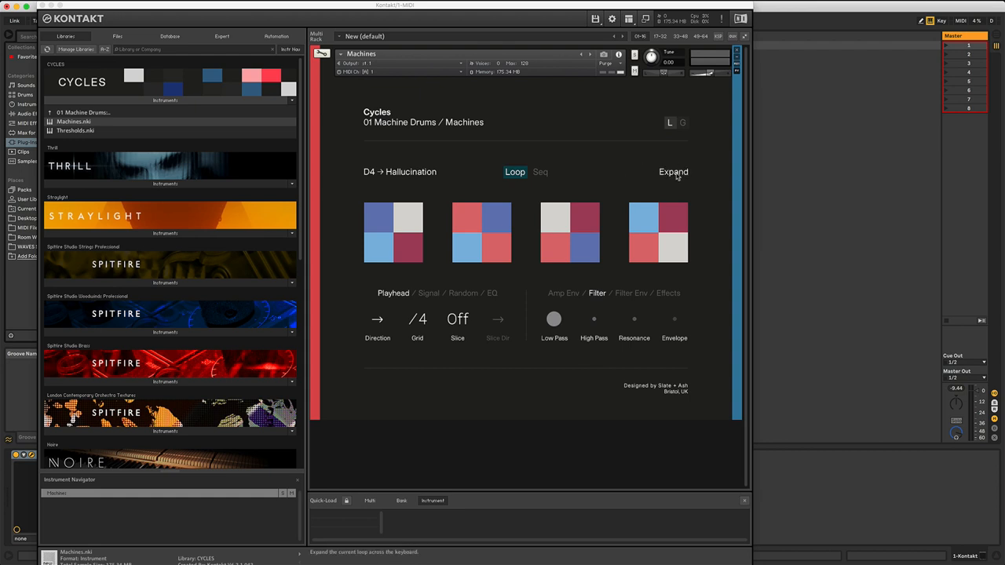
{"action": "mouse_move", "coordinate": [628, 153]}
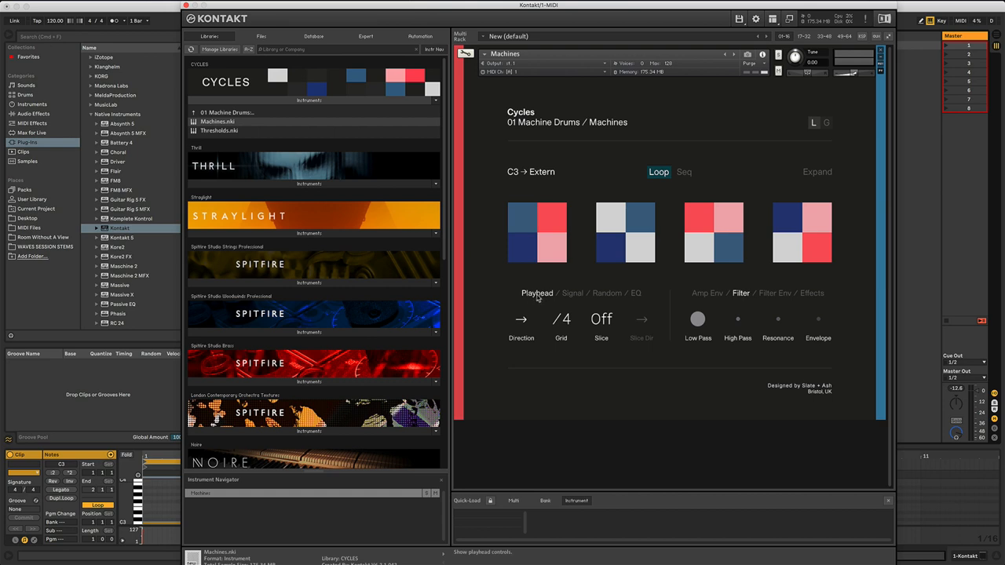
{"action": "mouse_move", "coordinate": [532, 282]}
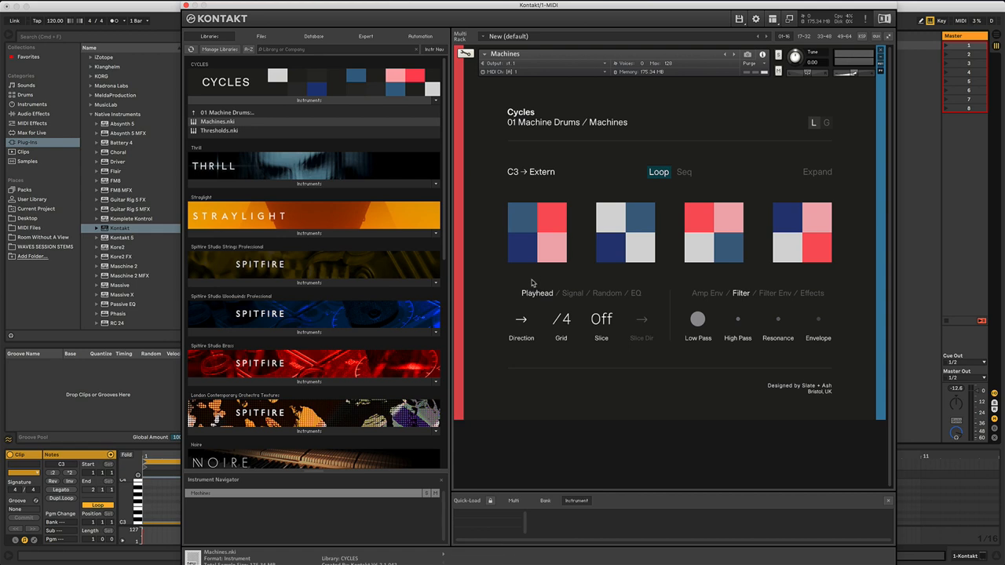
{"action": "mouse_move", "coordinate": [538, 297]}
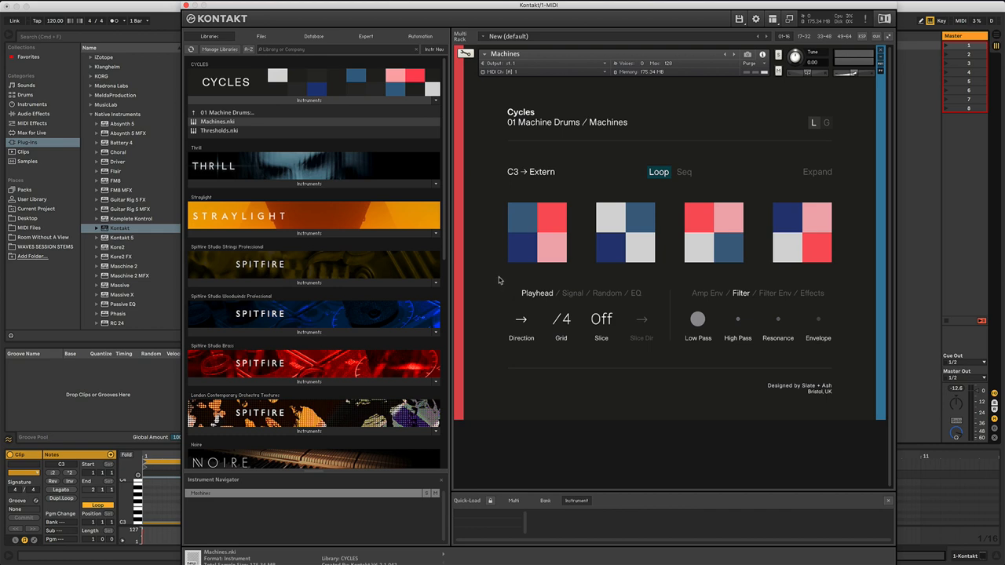
{"action": "mouse_move", "coordinate": [544, 280]}
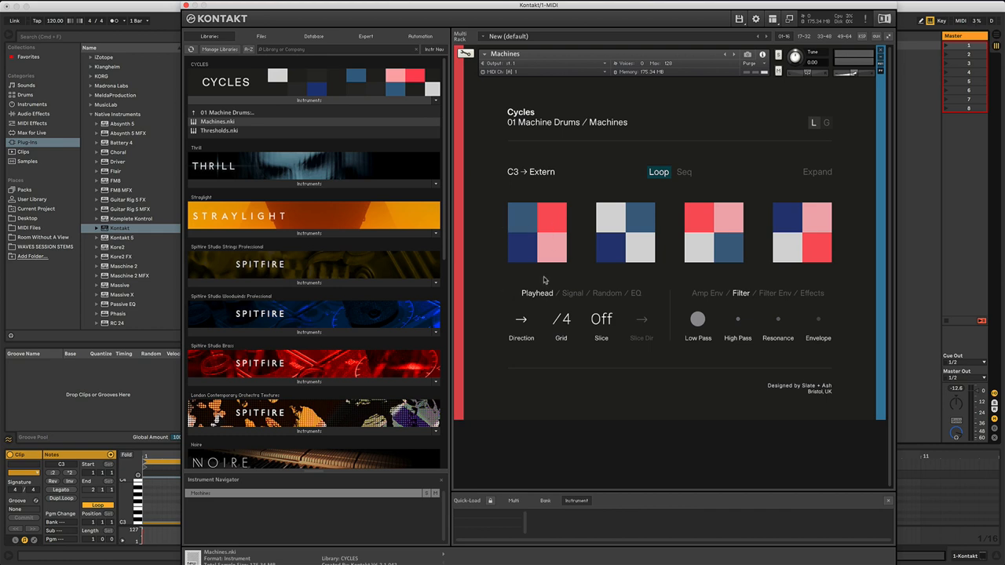
{"action": "mouse_move", "coordinate": [509, 282]}
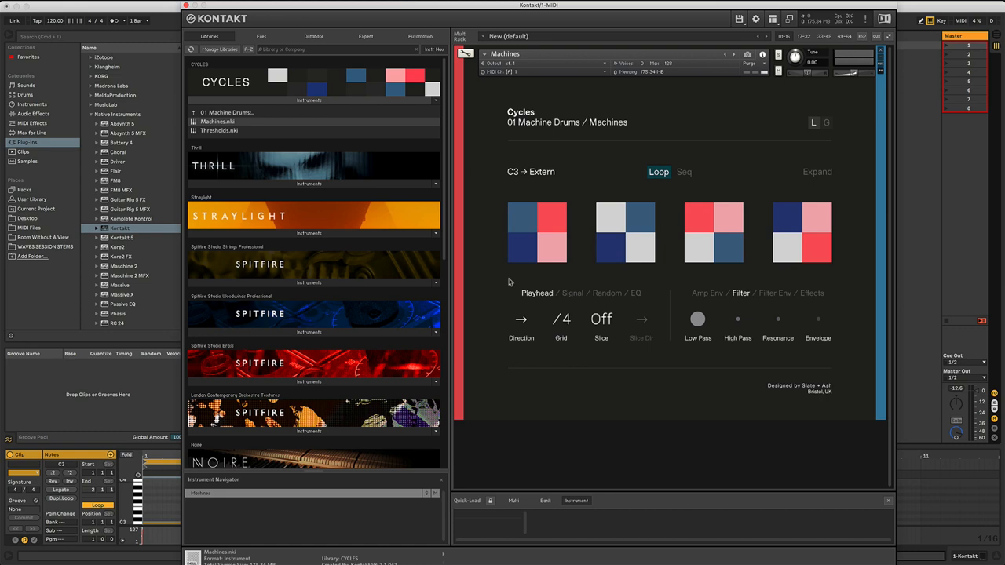
{"action": "mouse_move", "coordinate": [521, 320]}
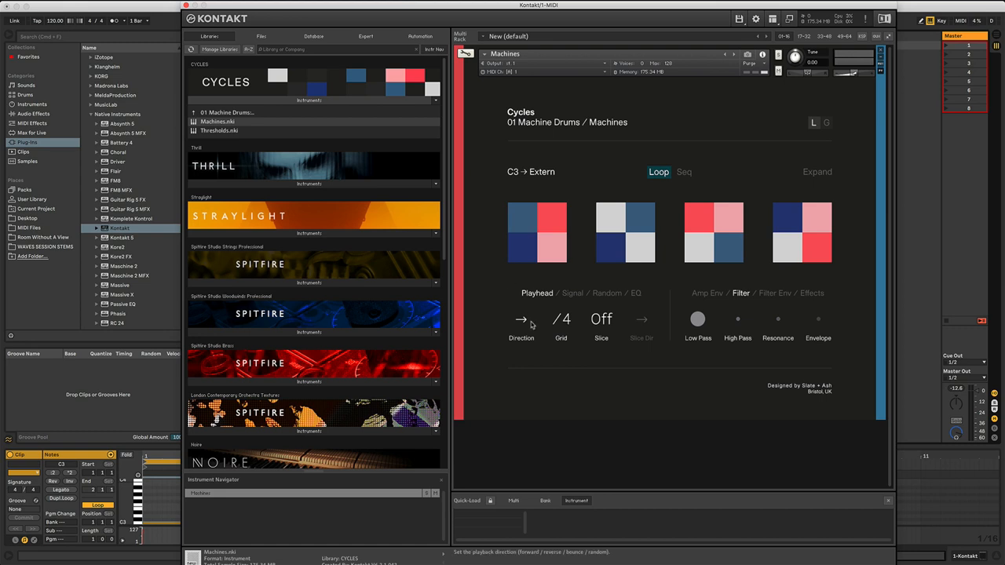
{"action": "mouse_move", "coordinate": [521, 322]}
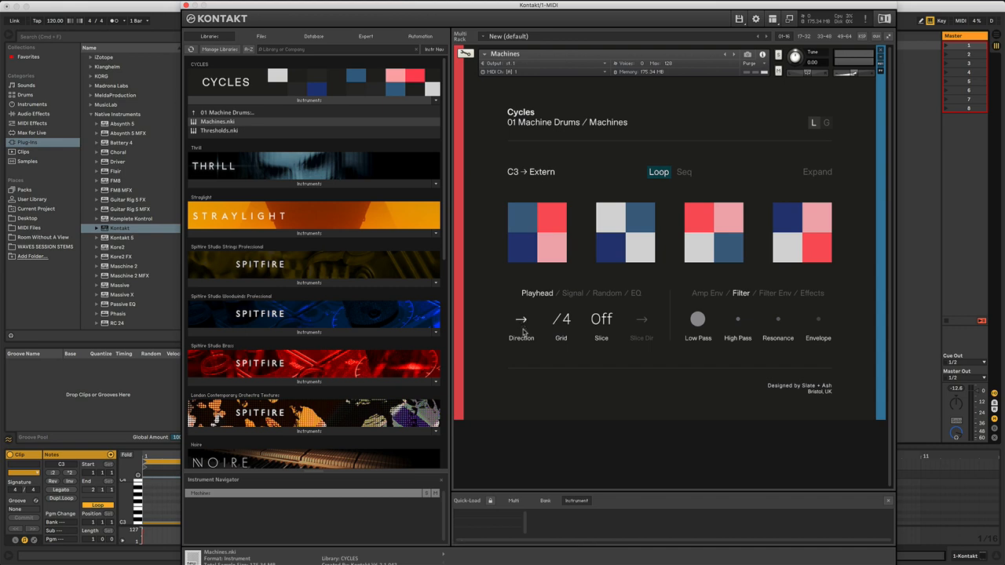
{"action": "mouse_move", "coordinate": [537, 293]}
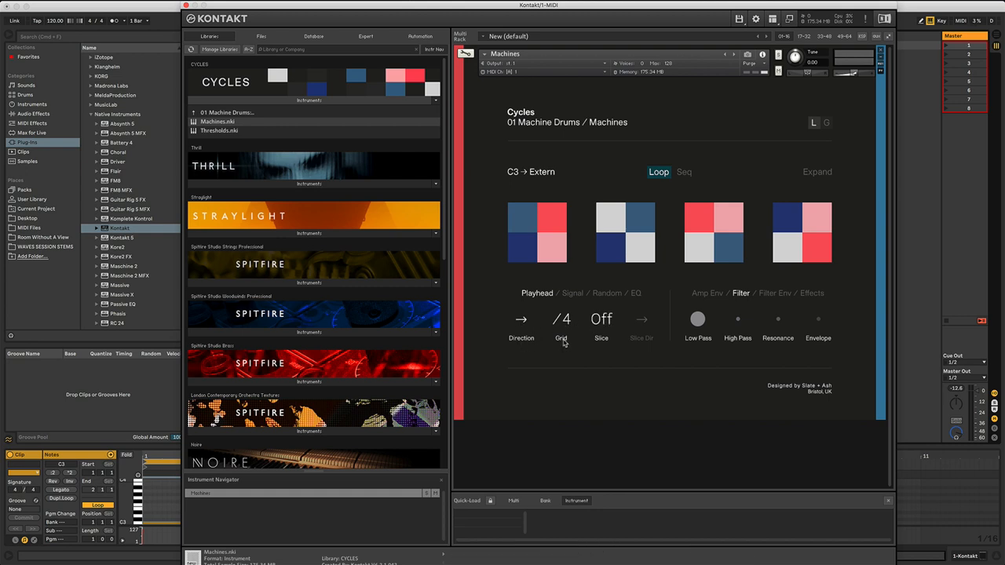
{"action": "mouse_move", "coordinate": [602, 343]}
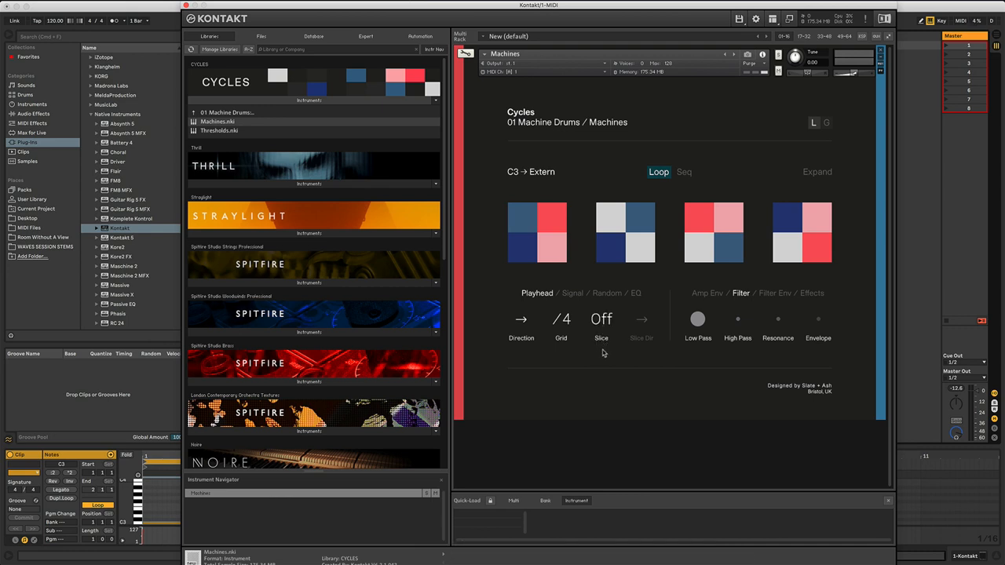
{"action": "mouse_move", "coordinate": [517, 318]}
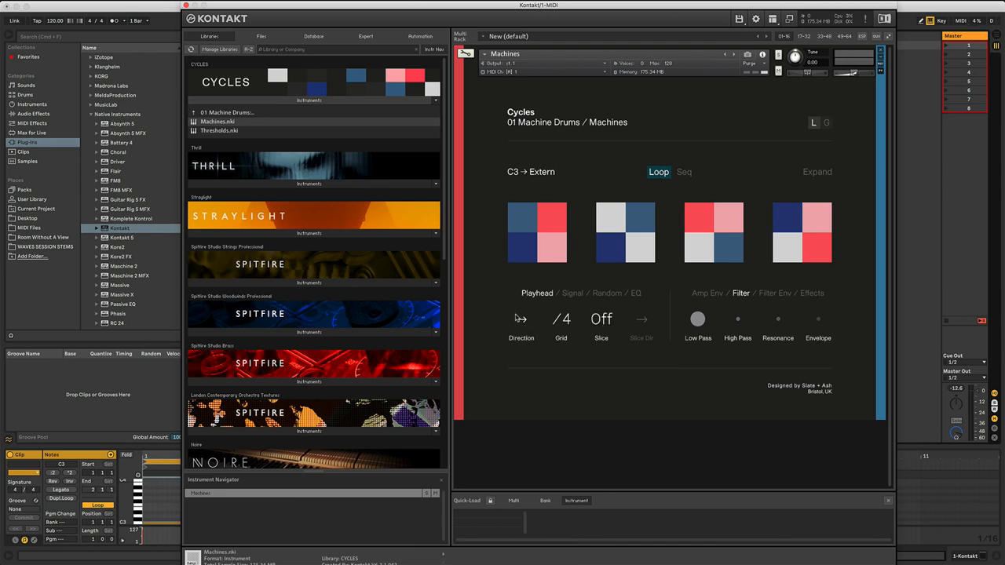
{"action": "mouse_move", "coordinate": [522, 319]}
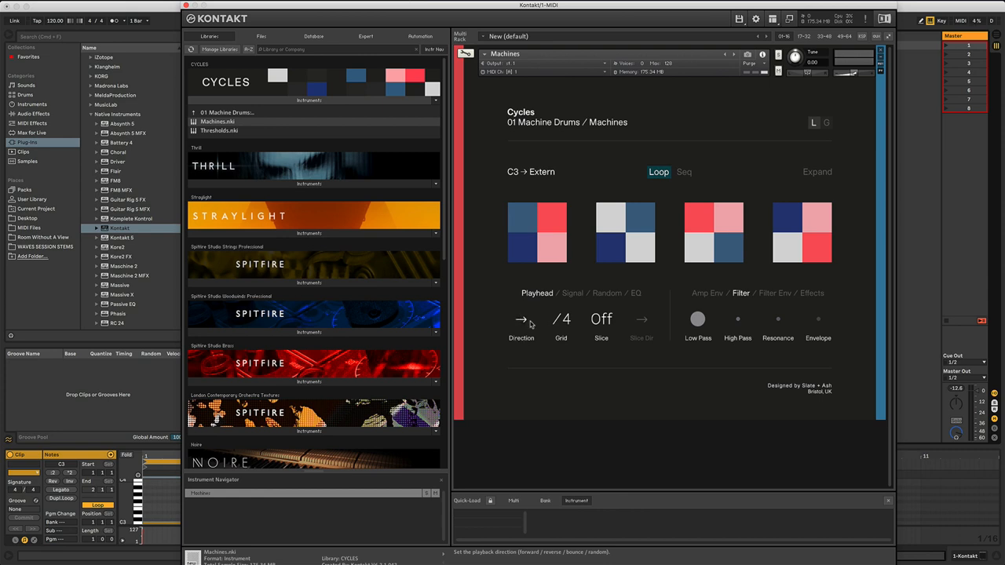
{"action": "mouse_move", "coordinate": [522, 323]}
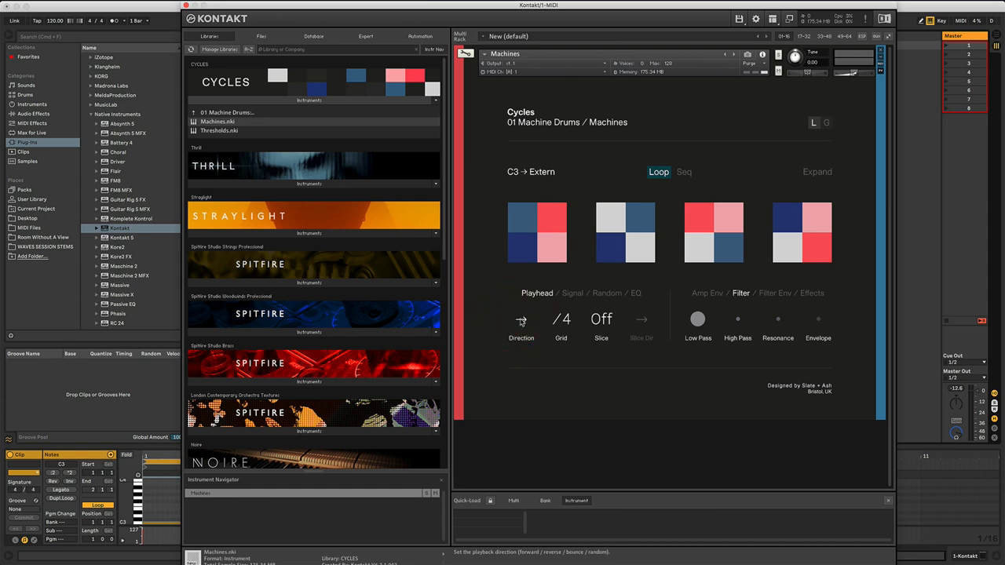
{"action": "mouse_move", "coordinate": [522, 311]}
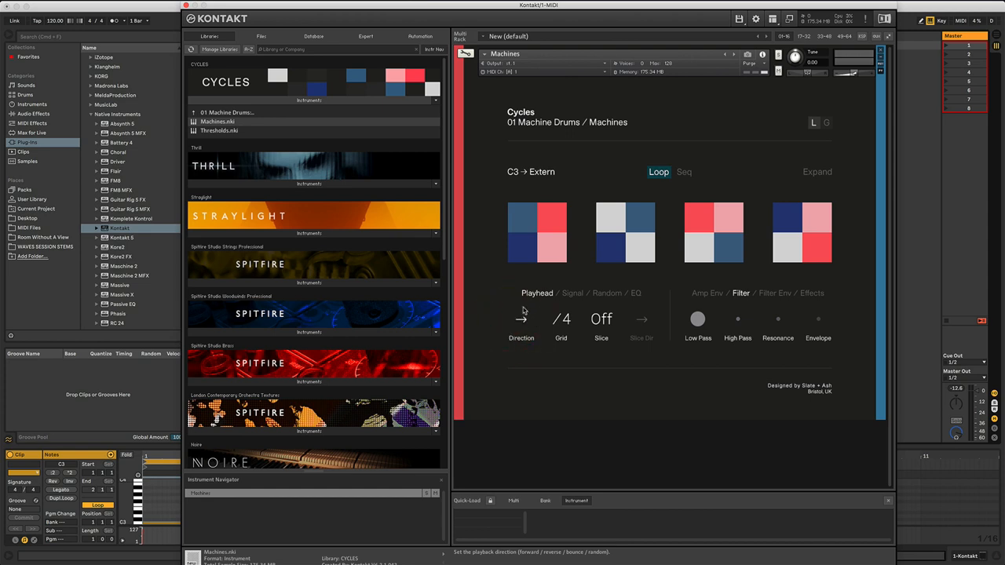
Step: Set the Playhead Direction of the Extern loop to reverse
{"action": "left_click", "coordinate": [522, 318]}
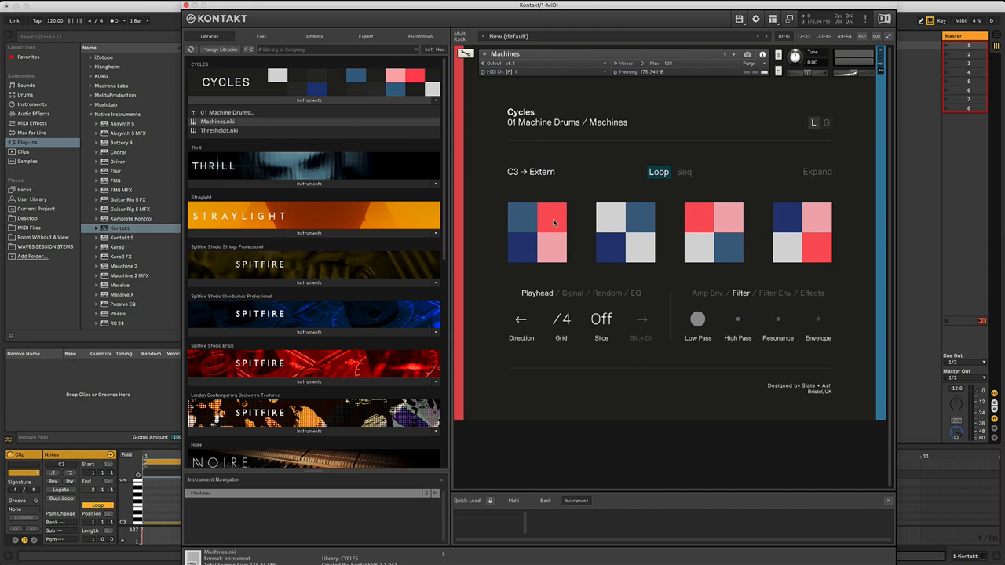
{"action": "mouse_move", "coordinate": [815, 277]}
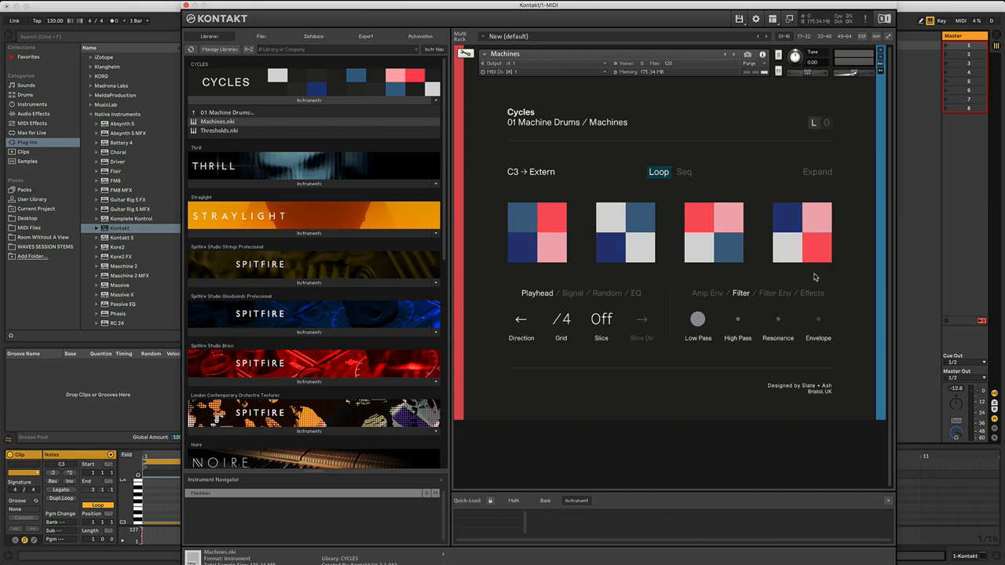
{"action": "mouse_move", "coordinate": [781, 252]}
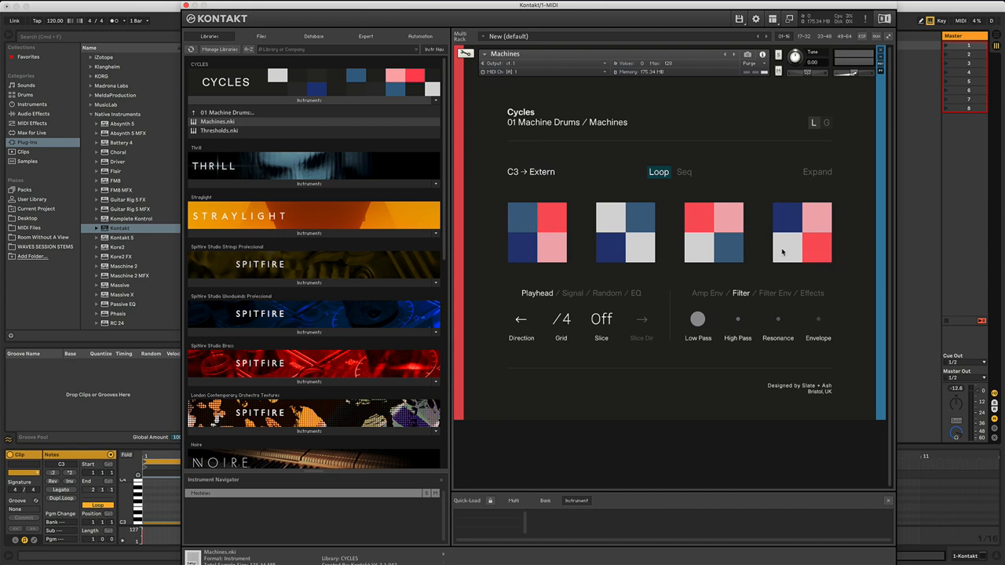
{"action": "mouse_move", "coordinate": [796, 277]}
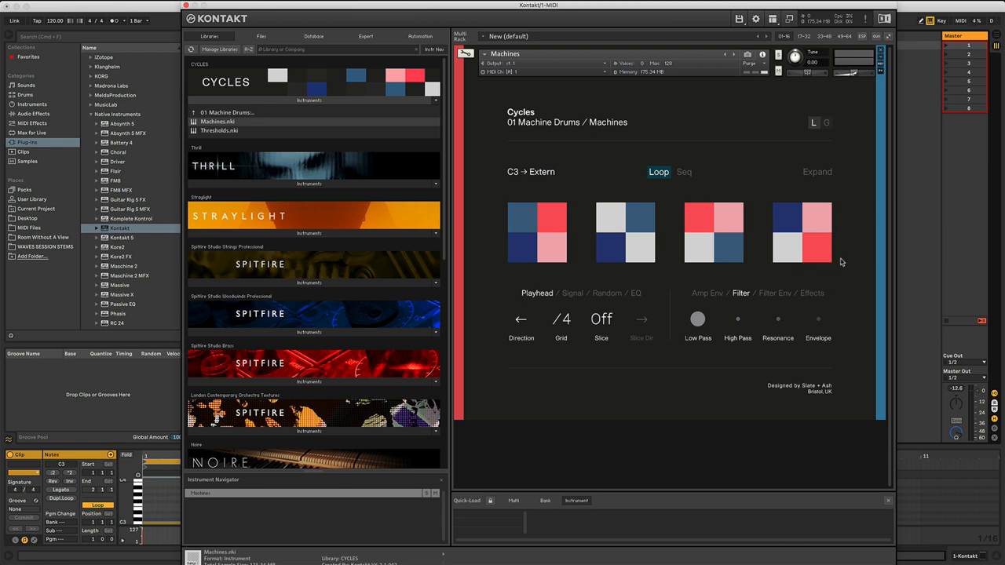
{"action": "mouse_move", "coordinate": [534, 306]}
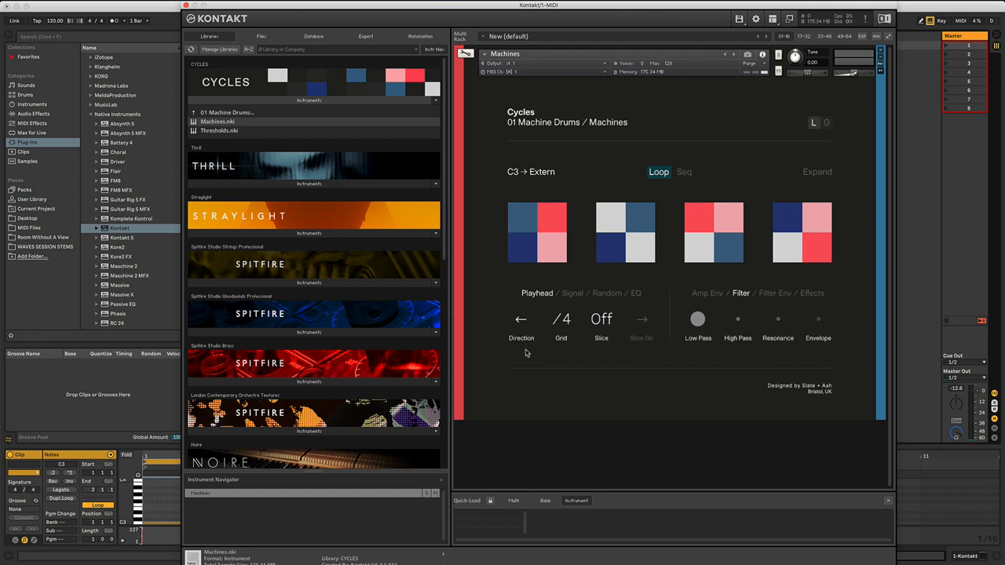
{"action": "mouse_move", "coordinate": [573, 369]}
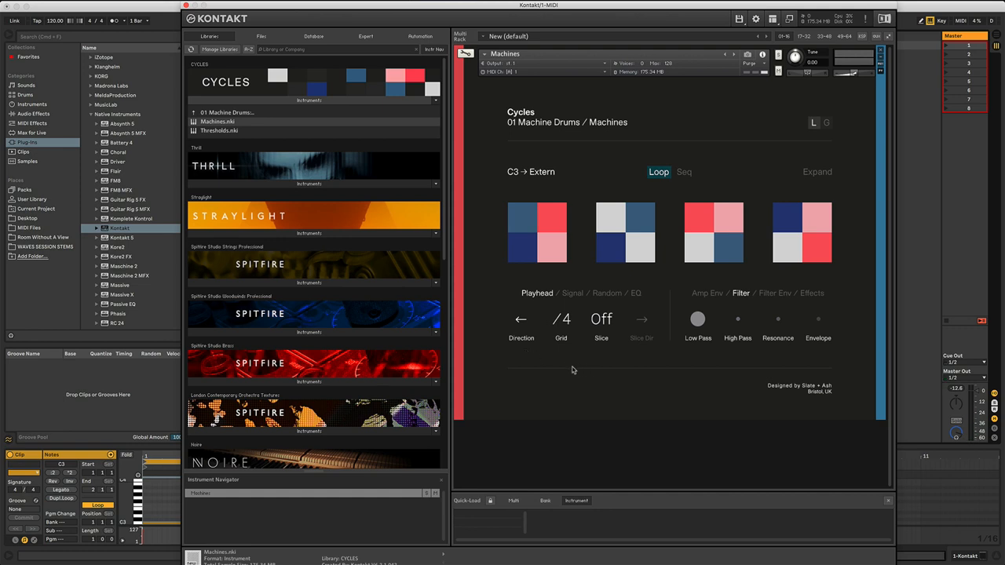
{"action": "mouse_move", "coordinate": [537, 292]}
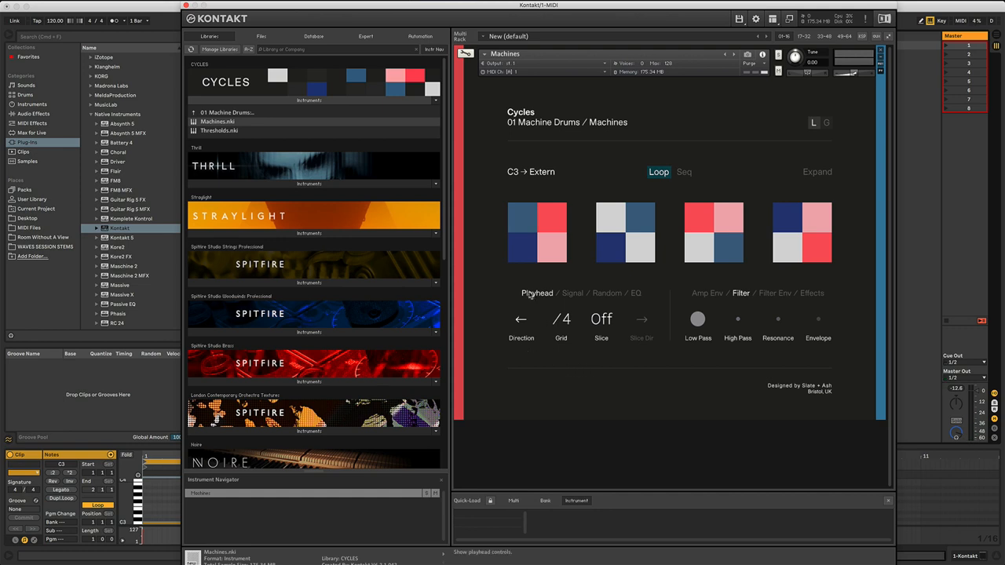
{"action": "mouse_move", "coordinate": [829, 273]}
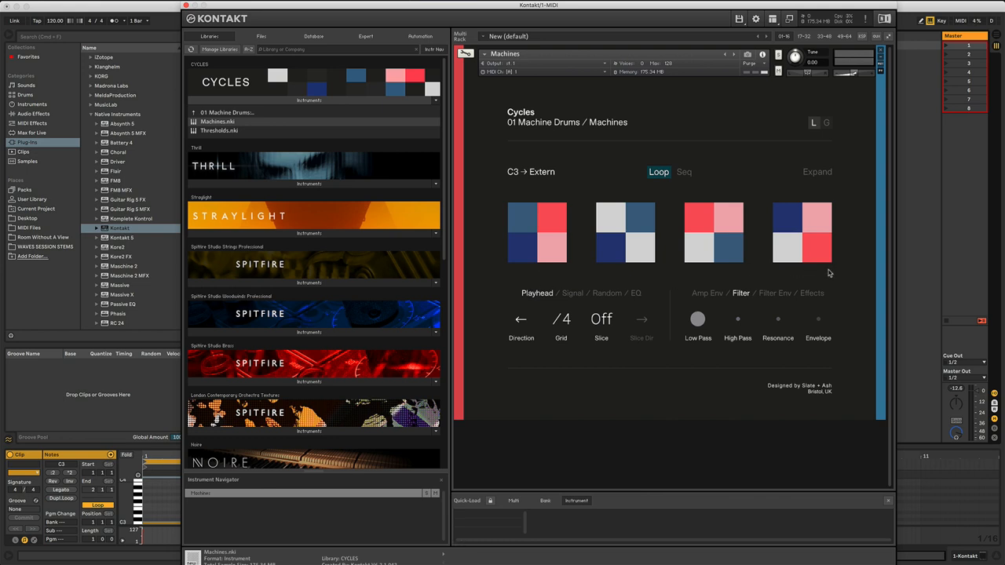
{"action": "mouse_move", "coordinate": [521, 319]}
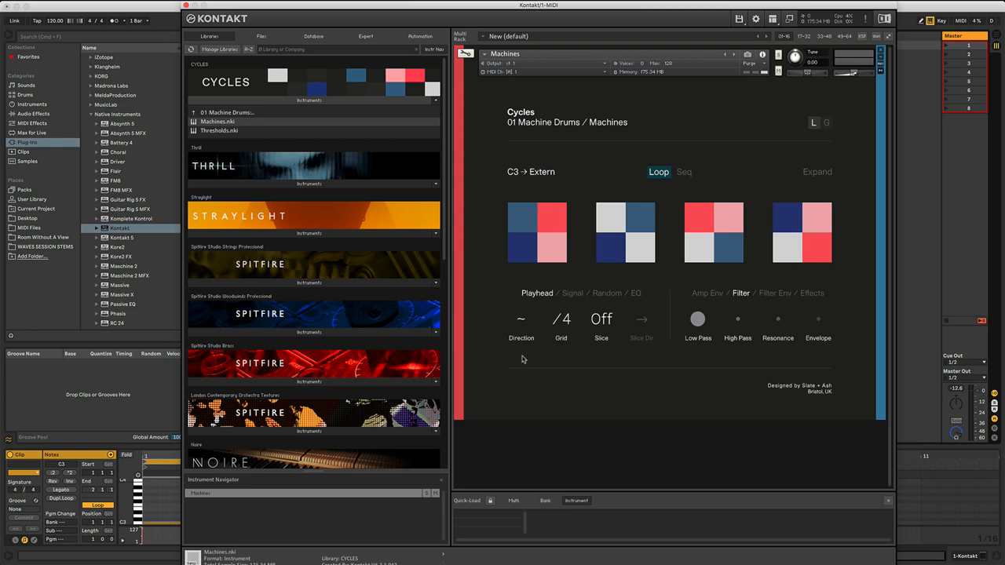
{"action": "mouse_move", "coordinate": [527, 354]}
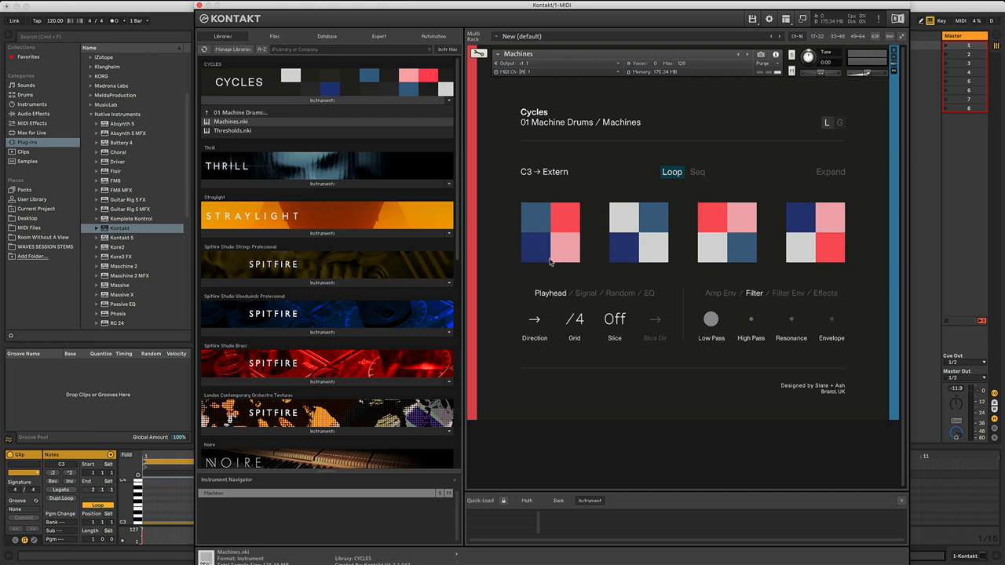
{"action": "mouse_move", "coordinate": [579, 327]}
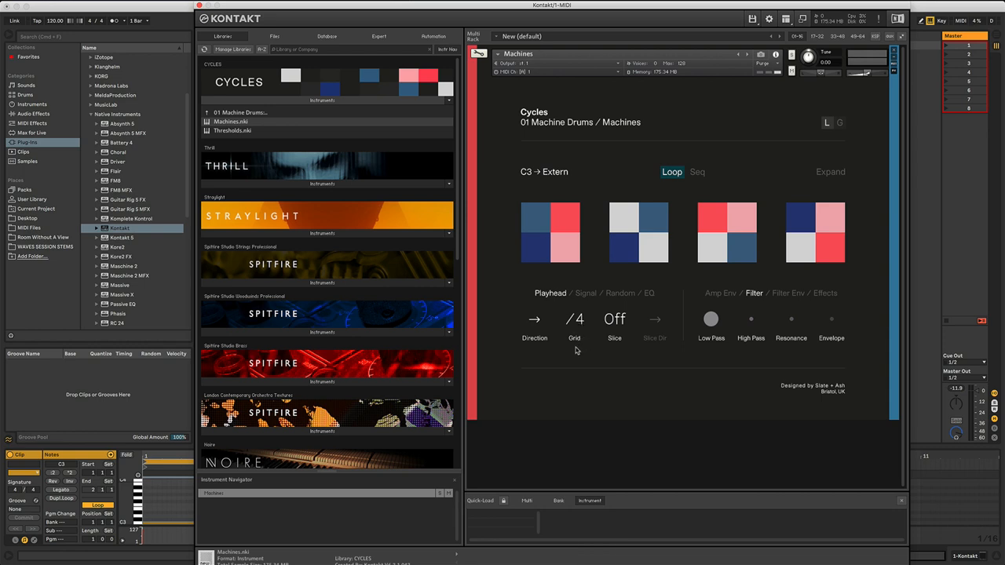
{"action": "mouse_move", "coordinate": [322, 6]}
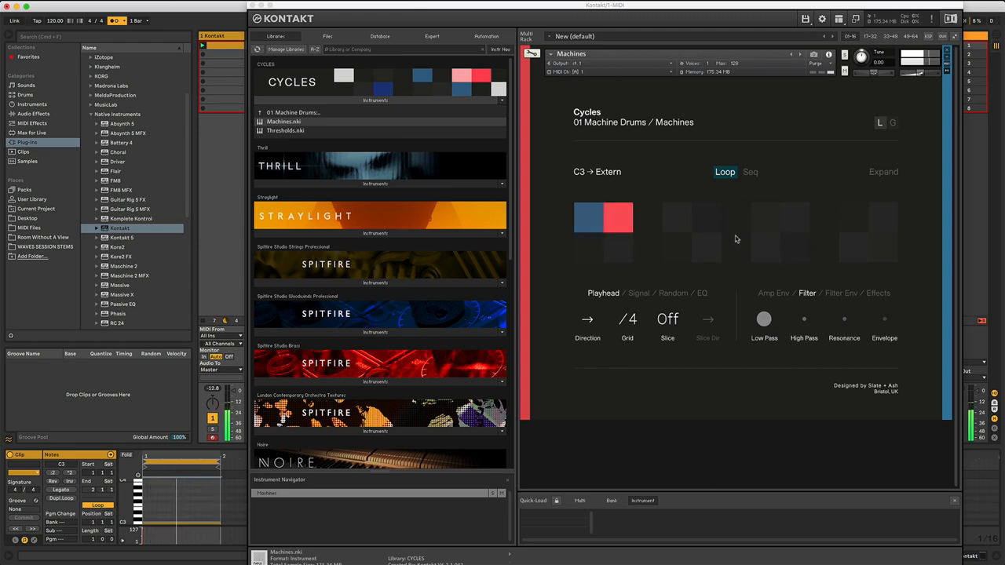
{"action": "mouse_move", "coordinate": [722, 275]}
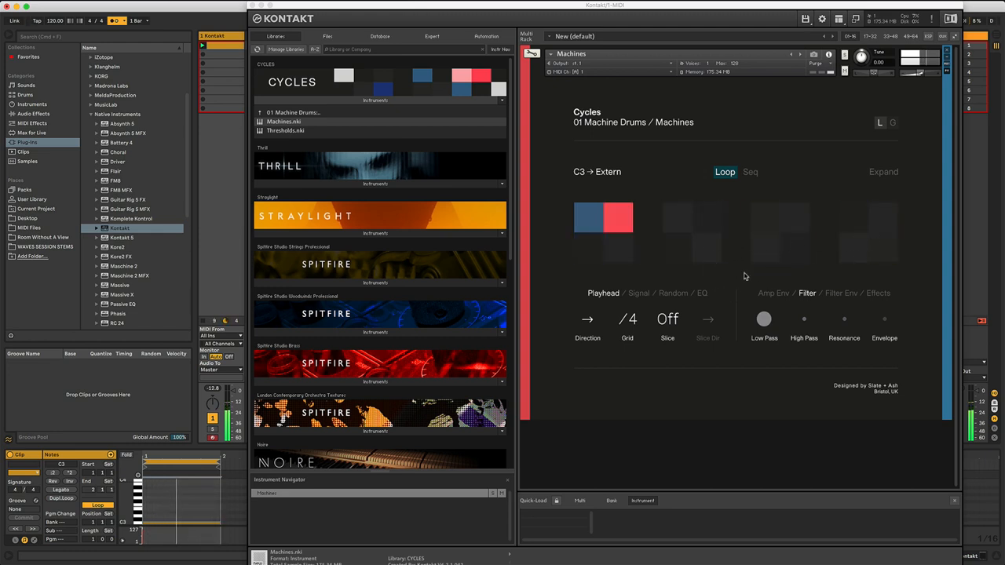
{"action": "mouse_move", "coordinate": [730, 281]}
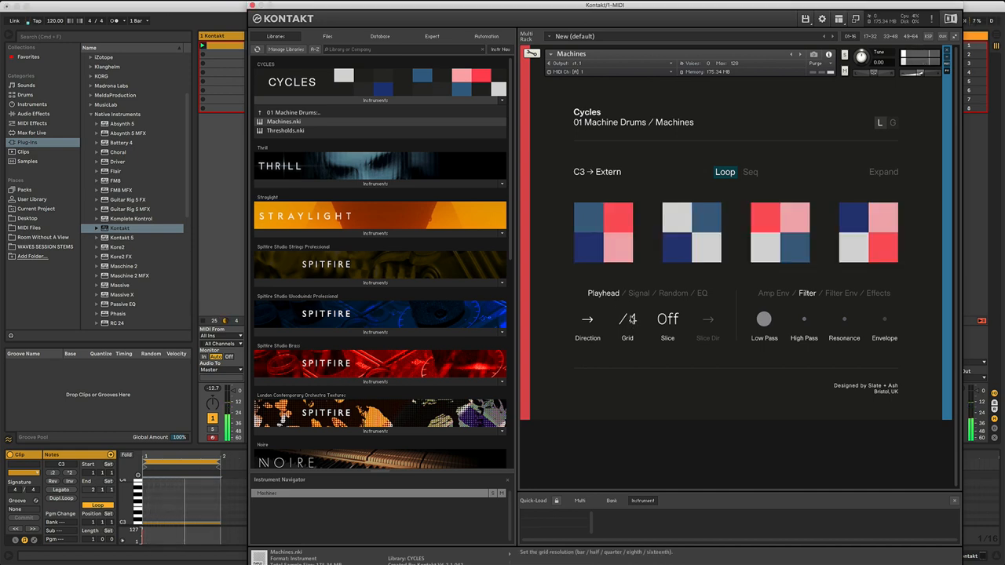
{"action": "left_click", "coordinate": [627, 319]}
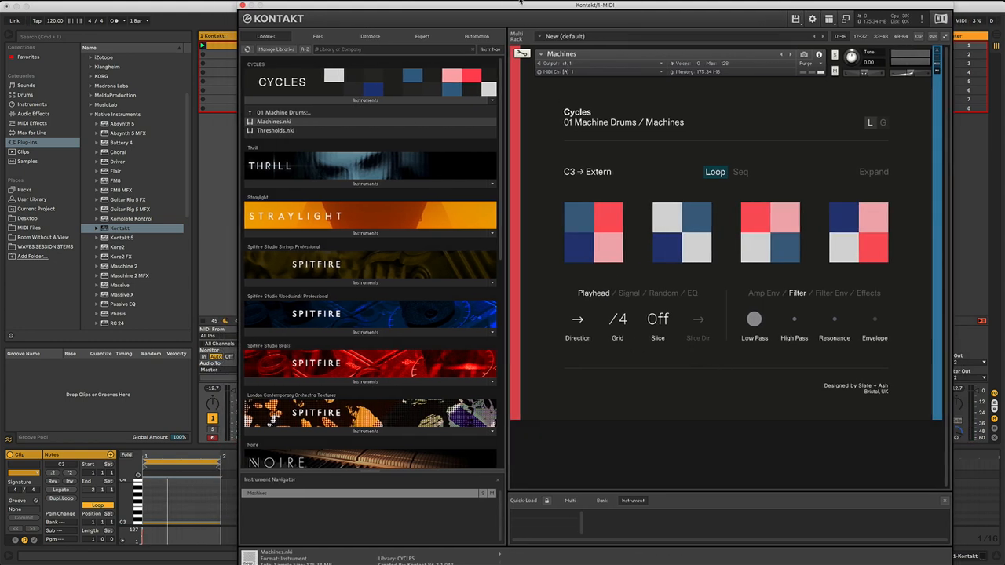
{"action": "mouse_move", "coordinate": [703, 409]}
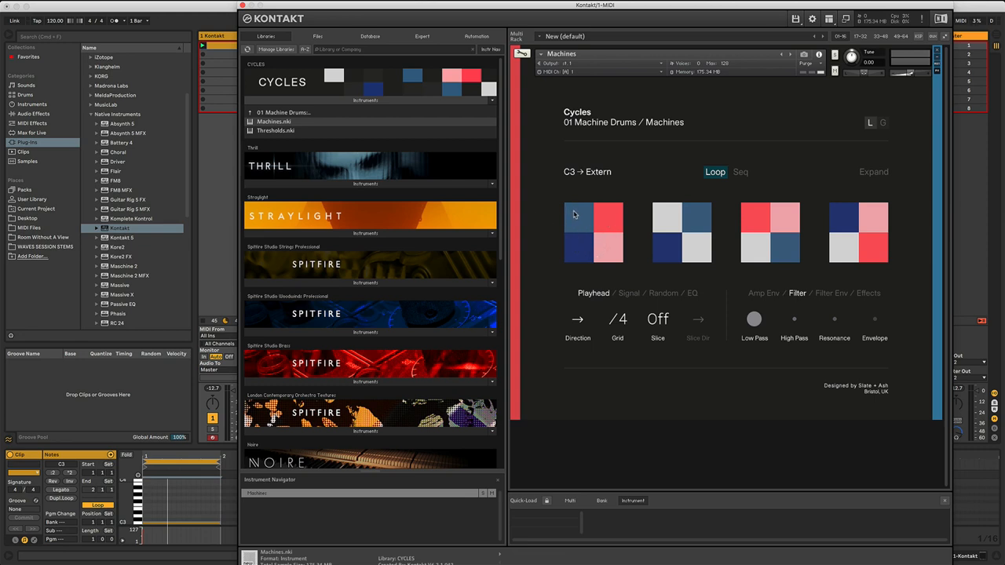
{"action": "mouse_move", "coordinate": [592, 203]}
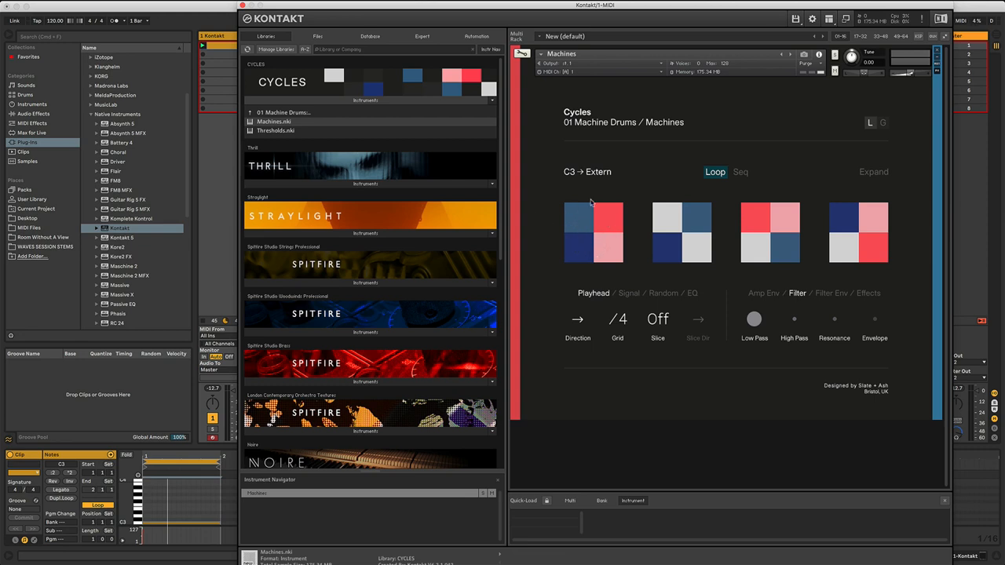
{"action": "mouse_move", "coordinate": [579, 222]}
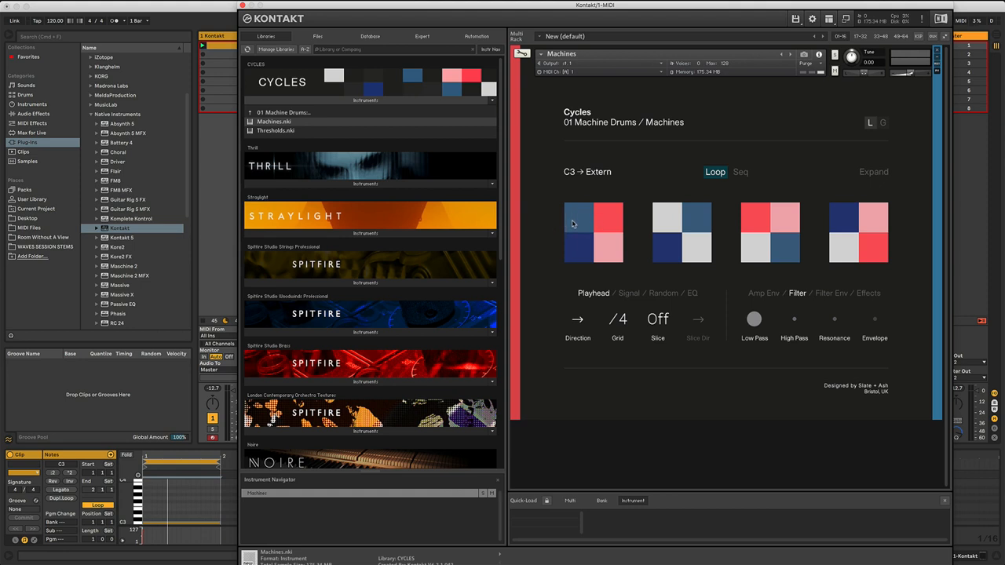
Step: Delete the first slice tile of the eighth-note Extern loop
{"action": "left_click", "coordinate": [618, 318]}
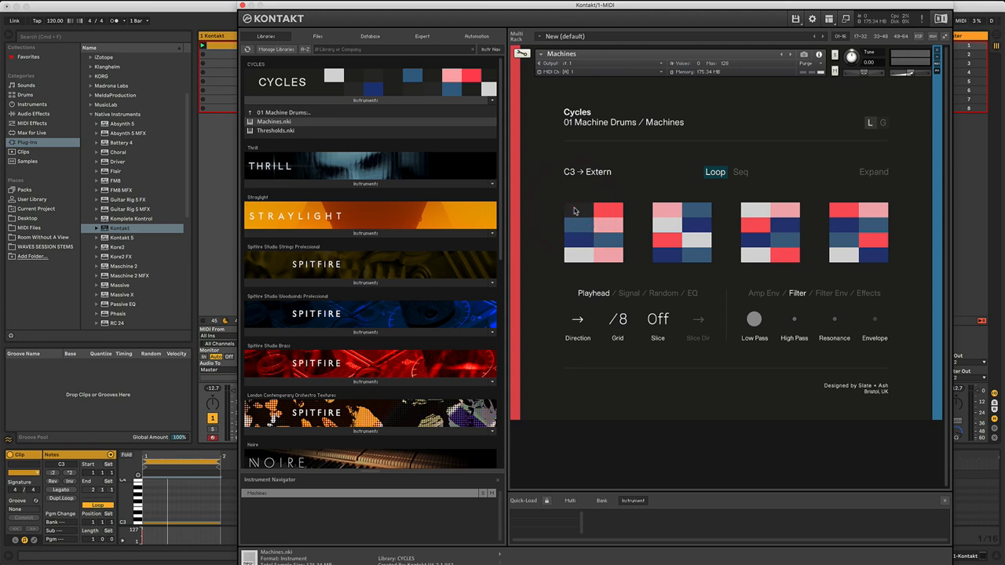
{"action": "mouse_move", "coordinate": [587, 213]}
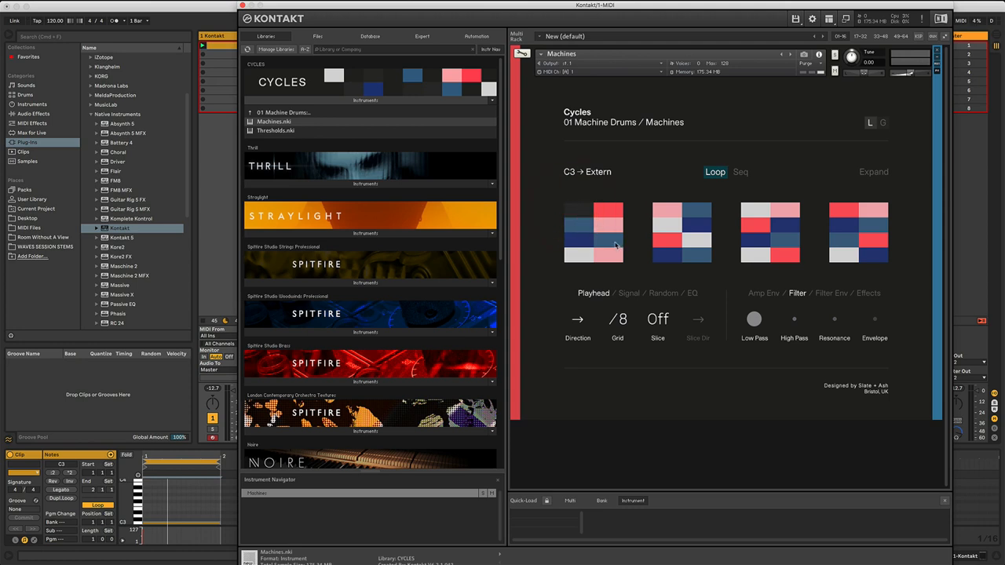
{"action": "mouse_move", "coordinate": [581, 214]}
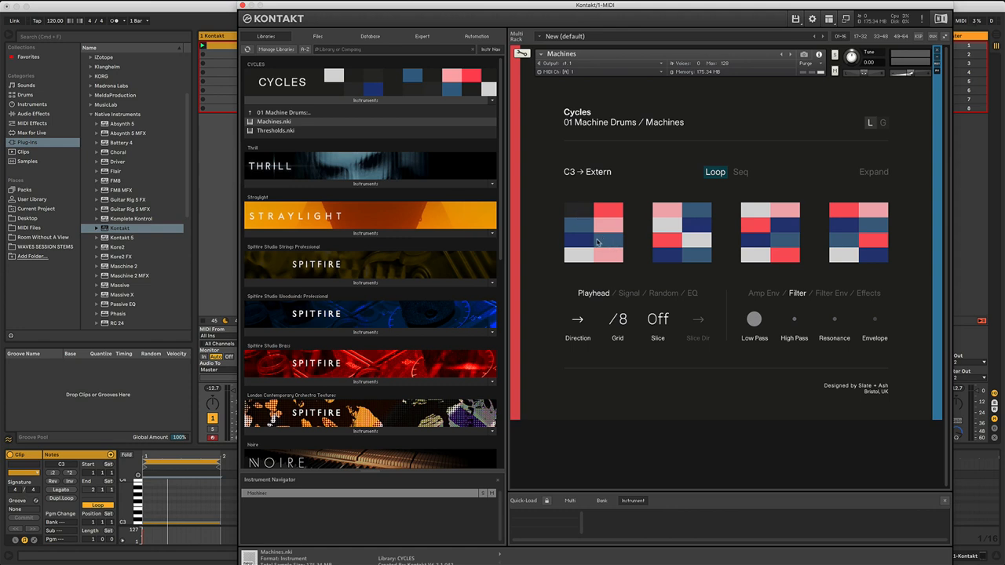
Step: Delete another slice tile from the first slice group during playback
{"action": "left_click", "coordinate": [580, 244]}
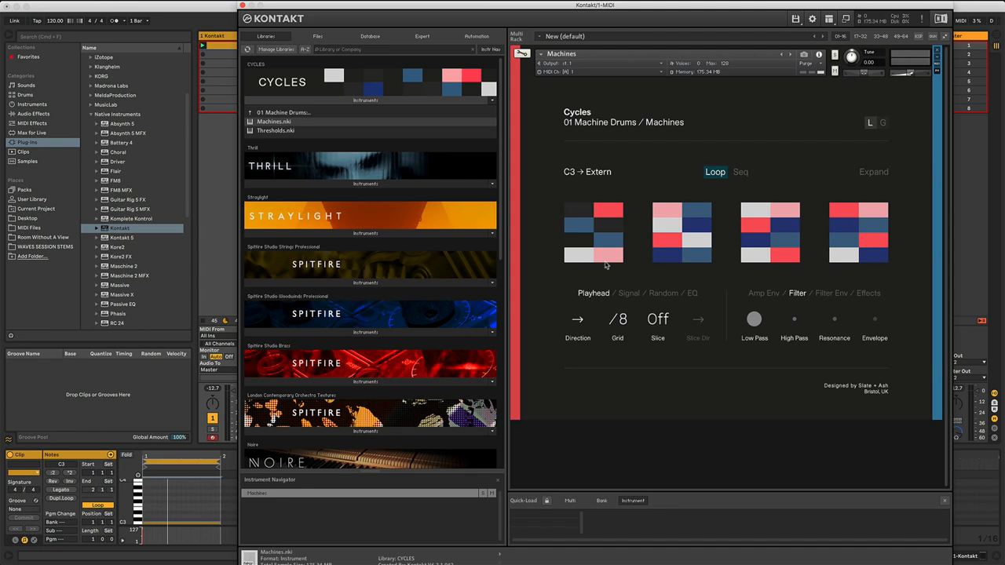
{"action": "mouse_move", "coordinate": [605, 269]}
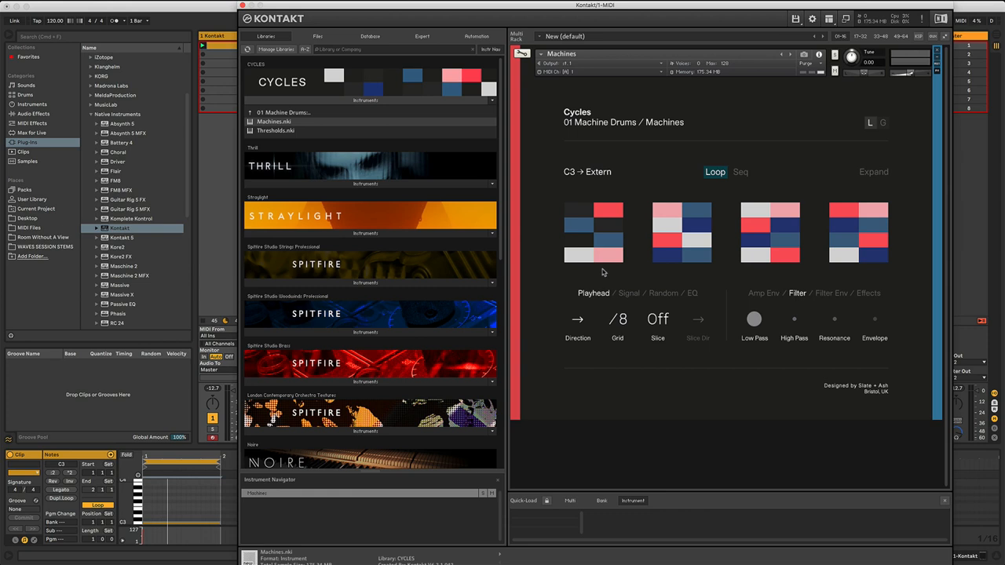
{"action": "mouse_move", "coordinate": [590, 280]}
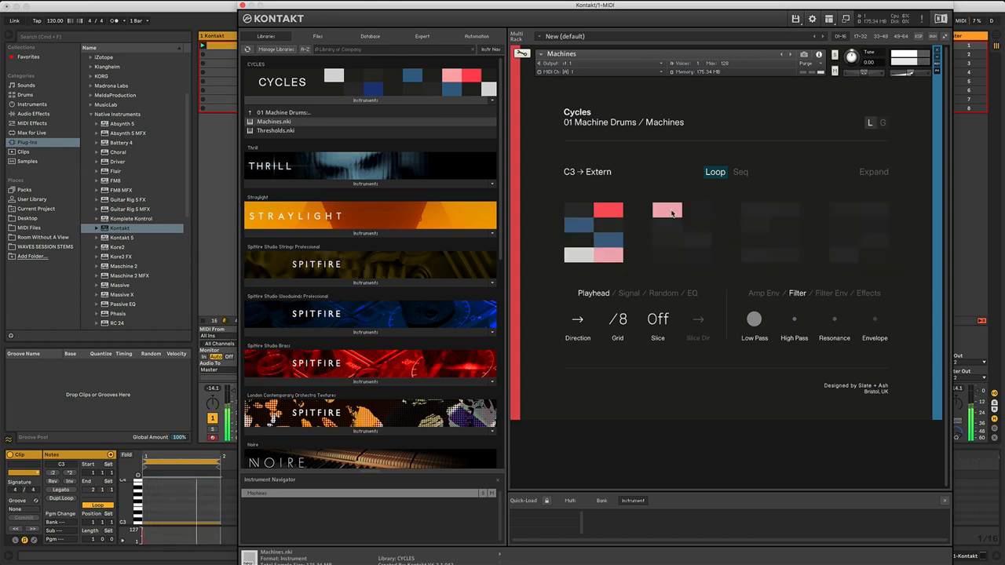
Step: Delete the top-left slice tiles of the second Cycles slice group
{"action": "left_click", "coordinate": [671, 209]}
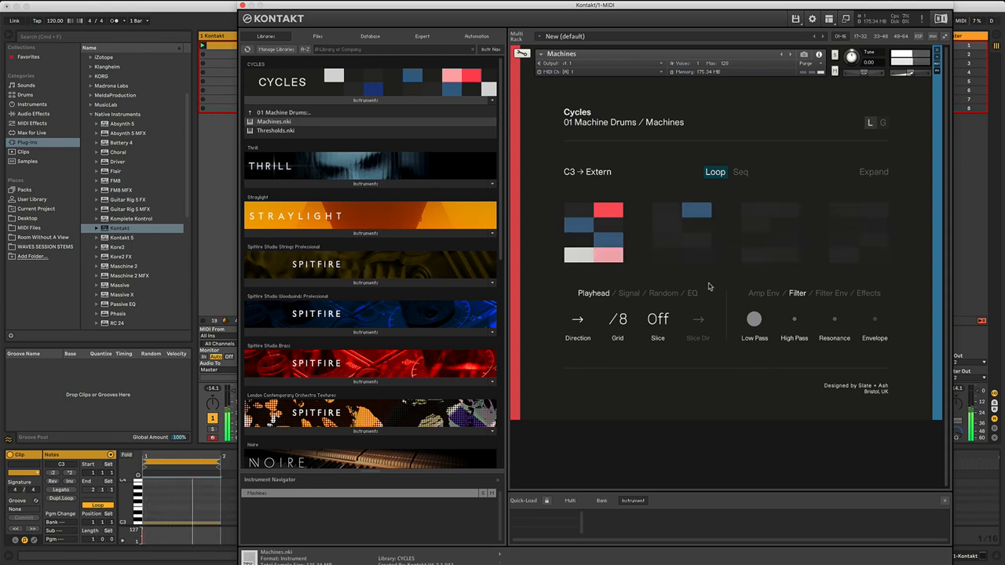
{"action": "left_click", "coordinate": [697, 227]}
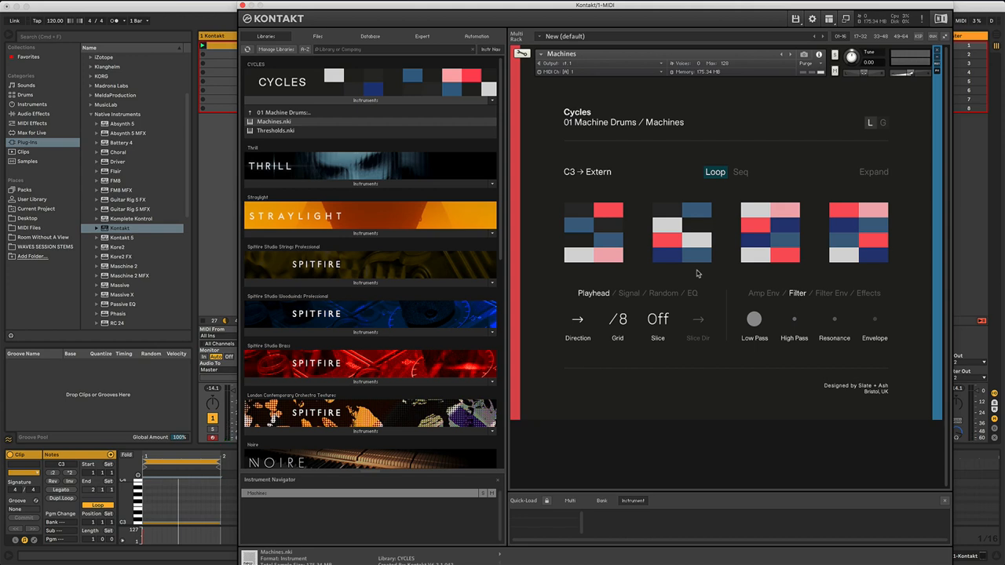
{"action": "mouse_move", "coordinate": [697, 278]}
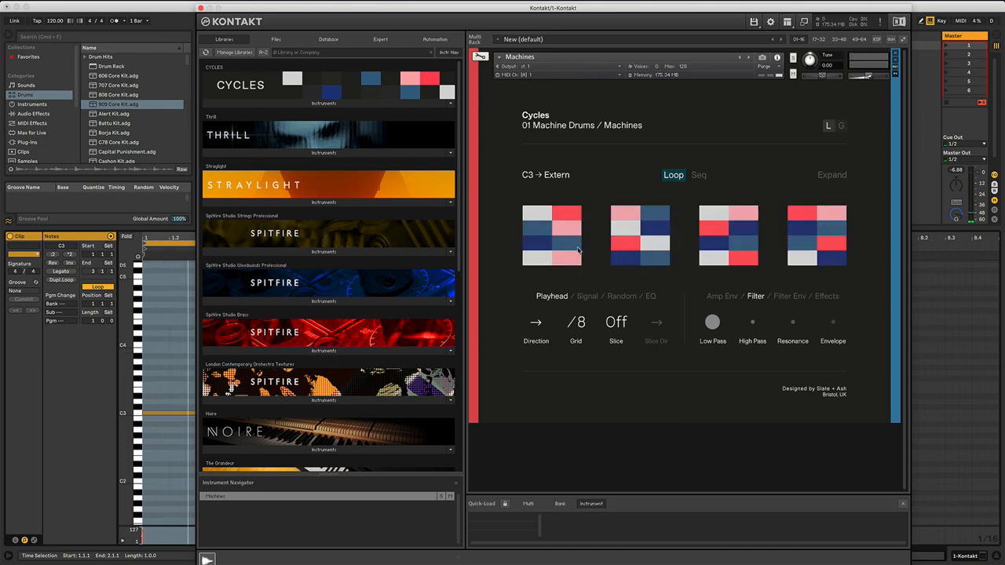
Step: Delete a slice tile from the first group while the loop plays
{"action": "left_click", "coordinate": [559, 245]}
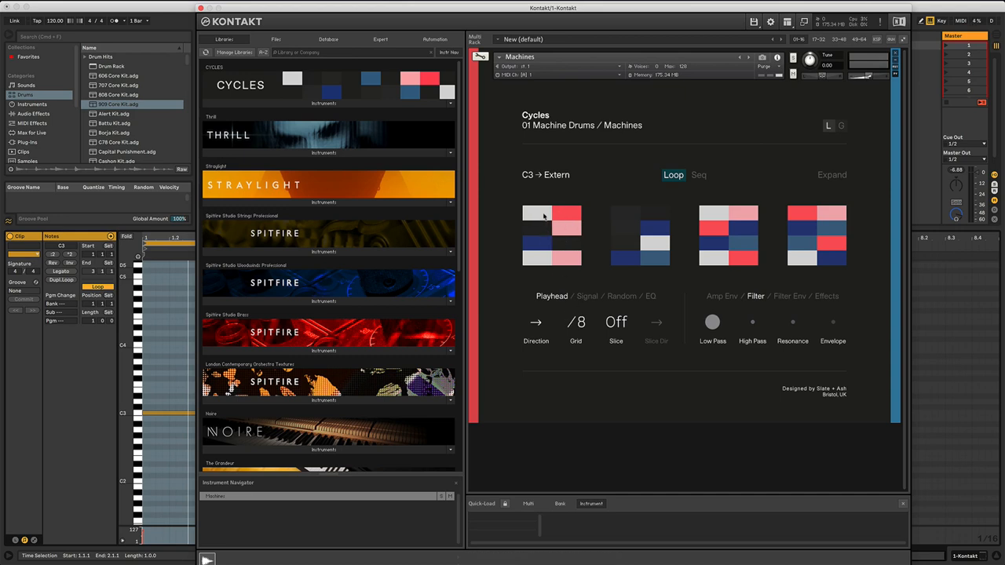
{"action": "mouse_move", "coordinate": [539, 233]}
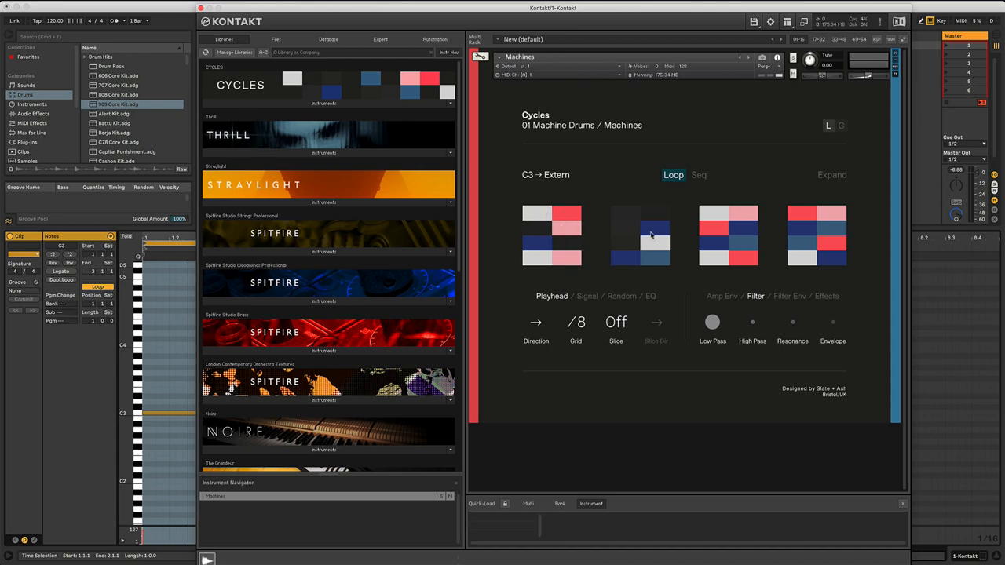
{"action": "mouse_move", "coordinate": [650, 243]}
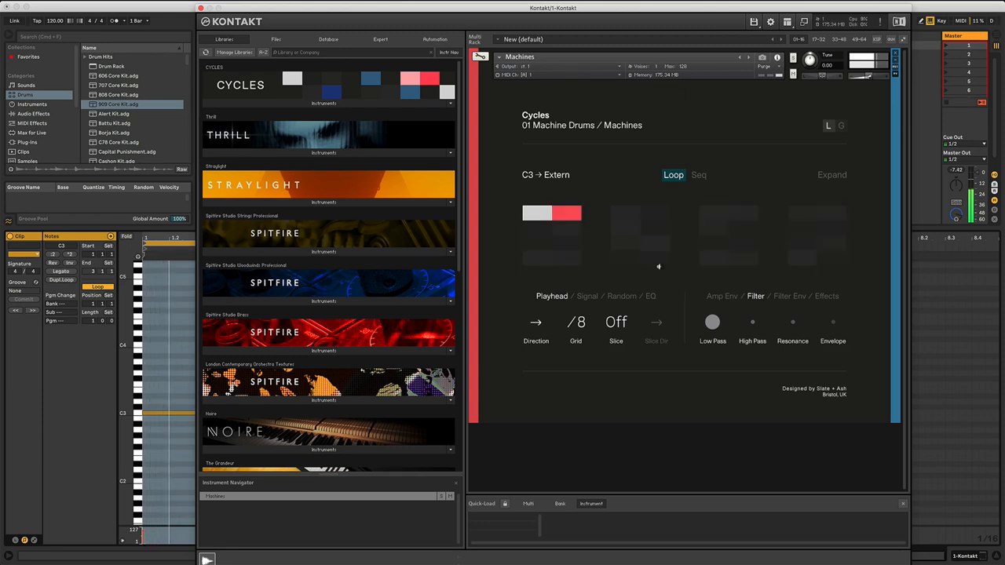
{"action": "mouse_move", "coordinate": [670, 281]}
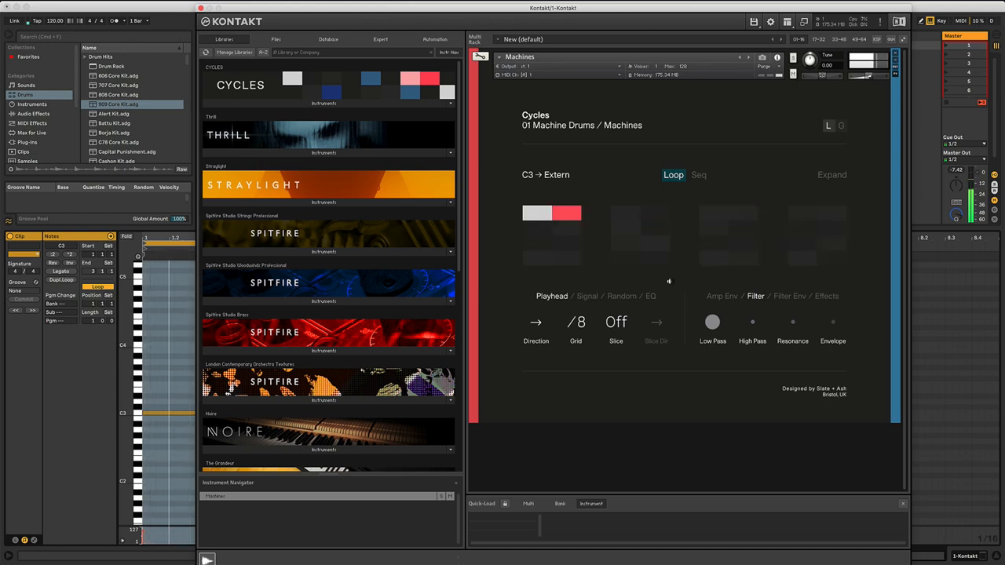
{"action": "left_click", "coordinate": [575, 321]}
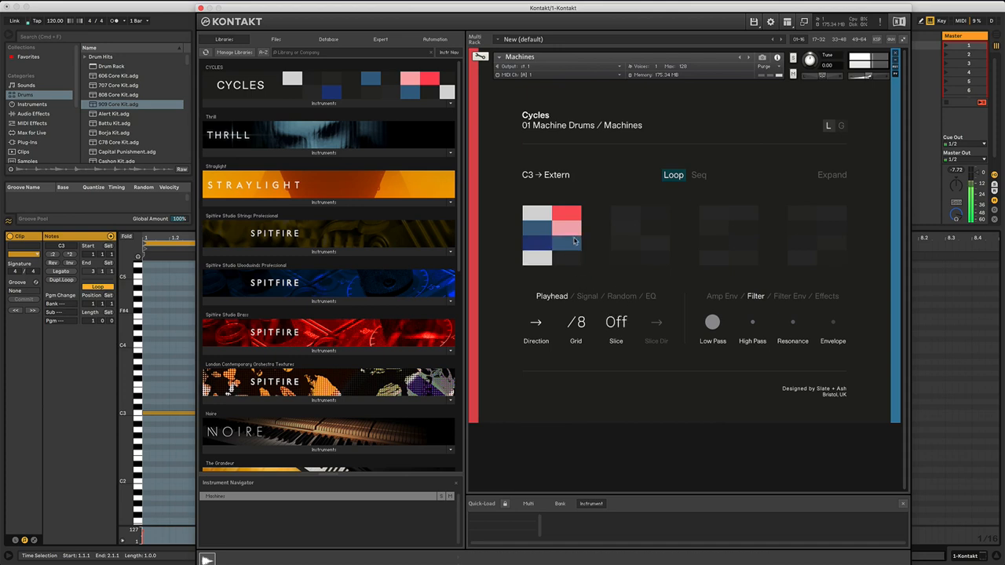
Step: Delete the third-row right and bottom-left slice tiles of the first group
{"action": "left_click", "coordinate": [569, 229]}
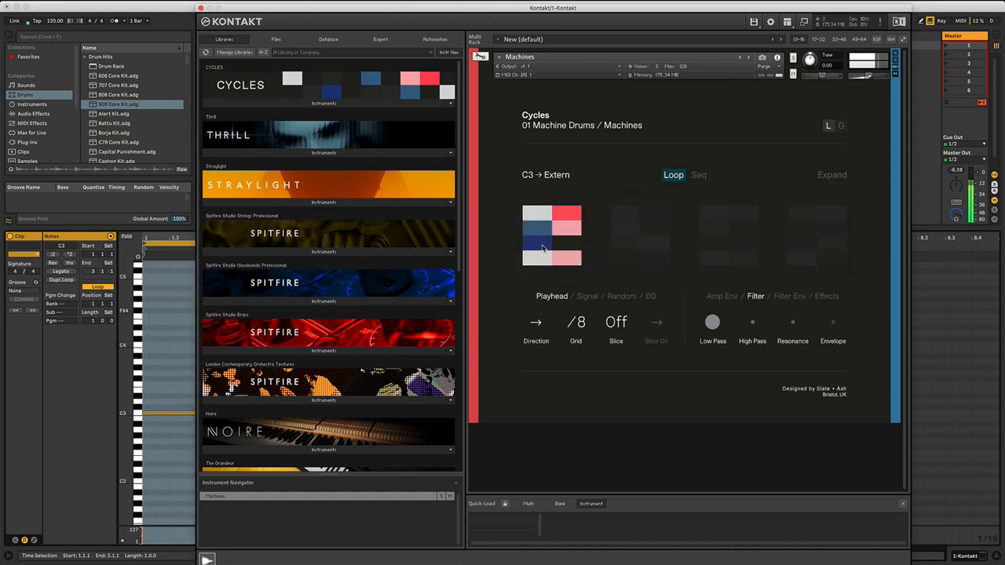
{"action": "left_click", "coordinate": [540, 260]}
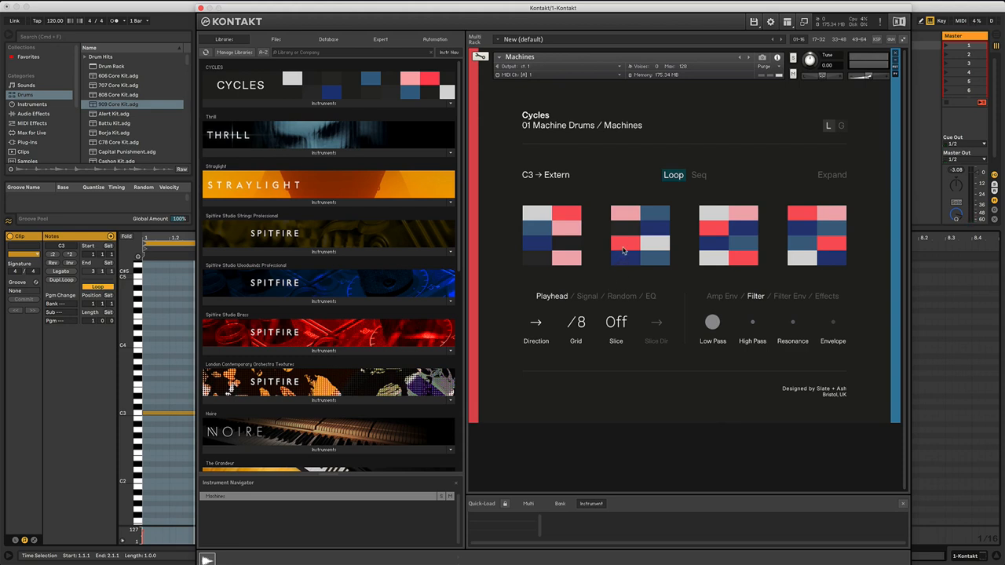
{"action": "mouse_move", "coordinate": [655, 247]}
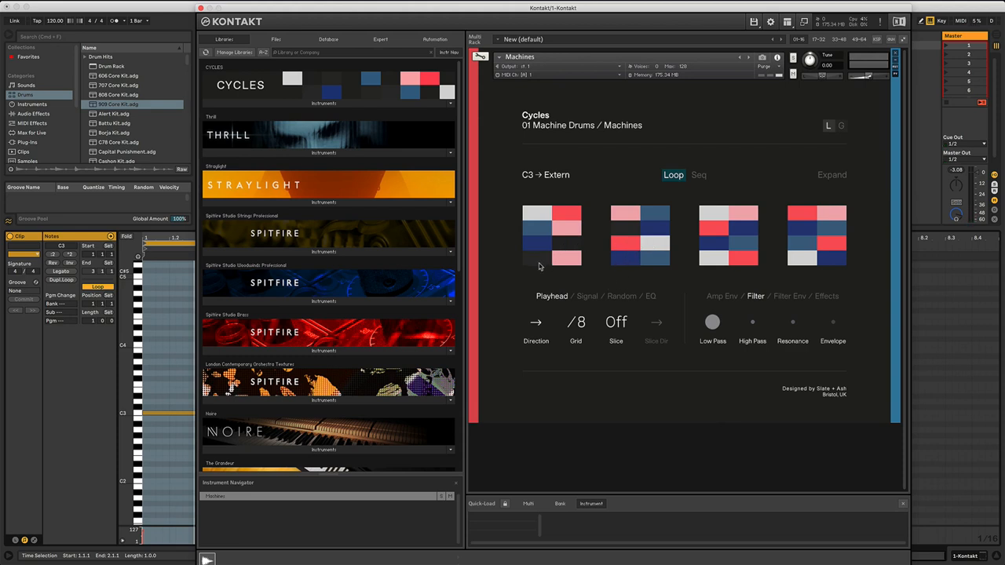
{"action": "mouse_move", "coordinate": [616, 232]}
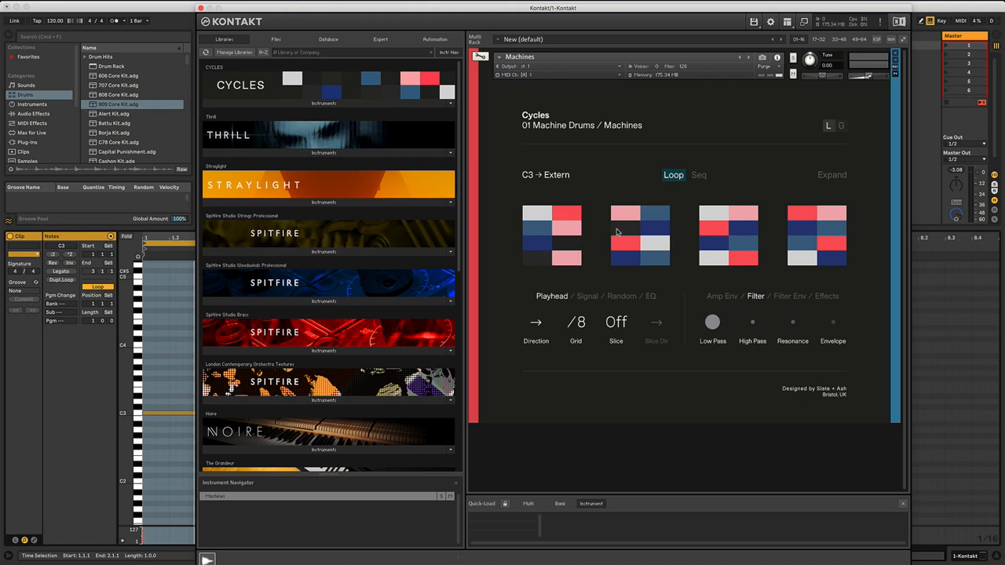